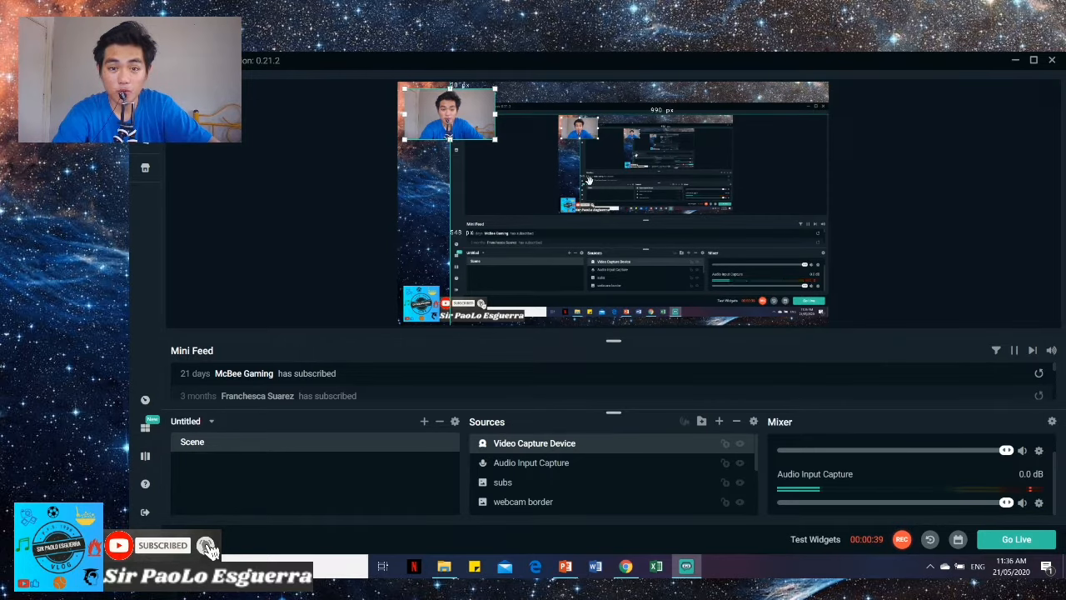
Switch from Streamlabs OBS to the Google homepage in Chrome
click(626, 567)
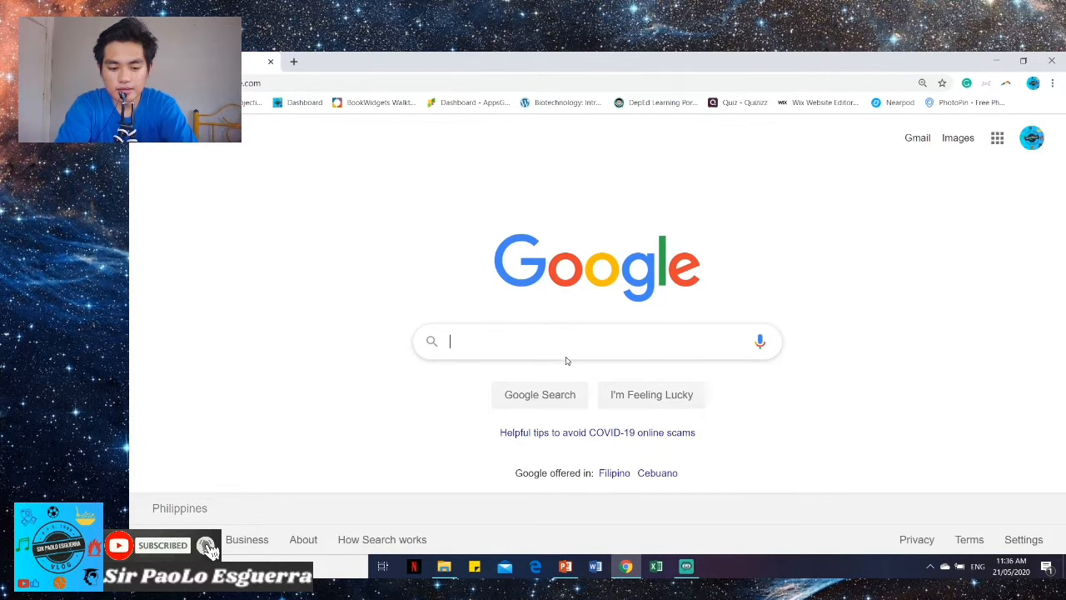
Search Google for 'streamlabs obs' and open the streamlabs.com result
text(str)
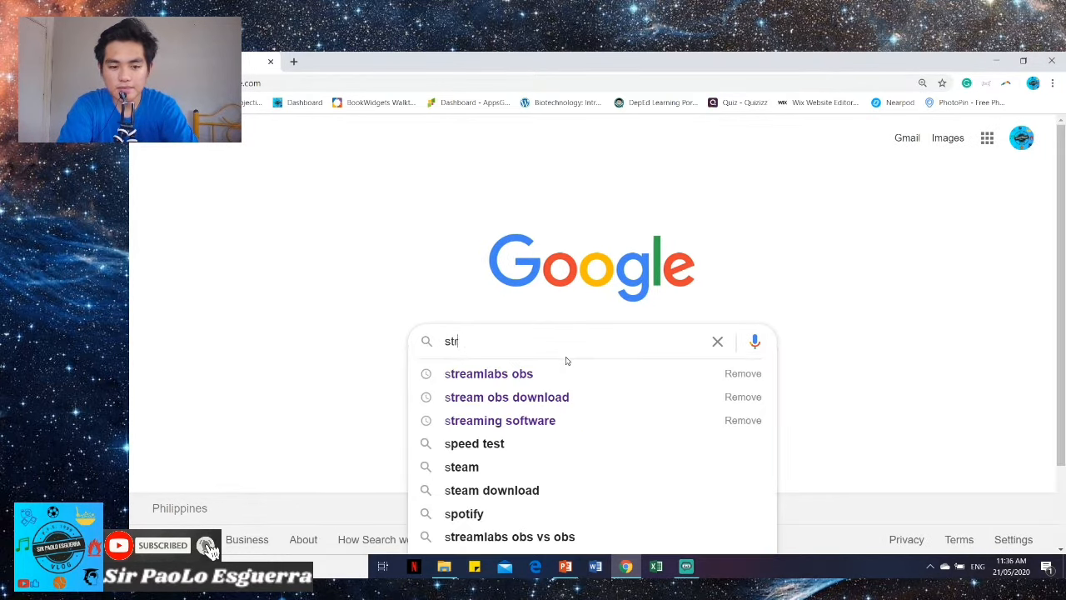
text(eam)
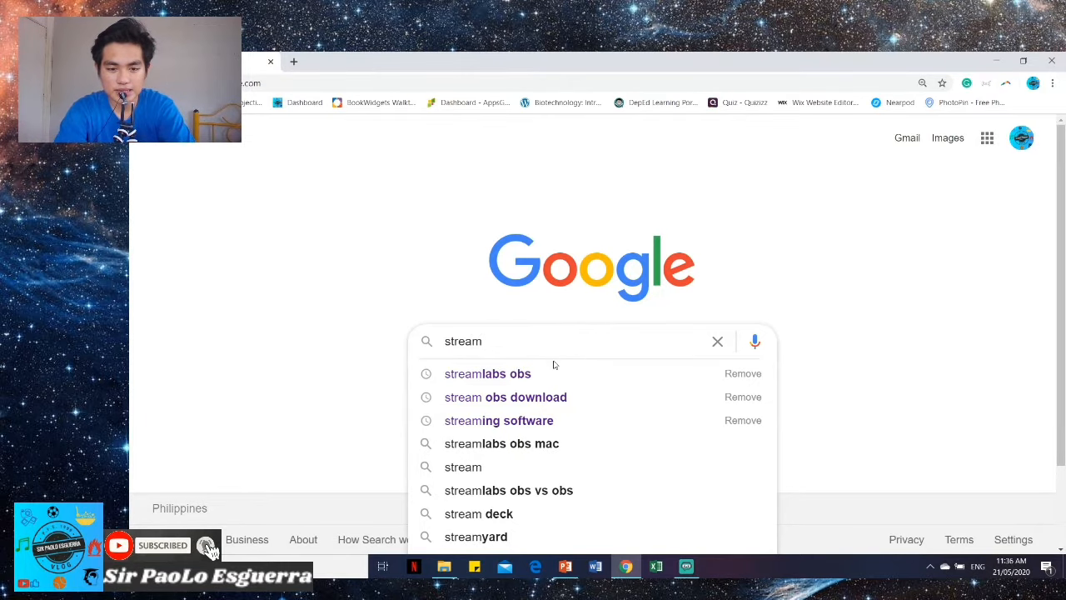
click(487, 374)
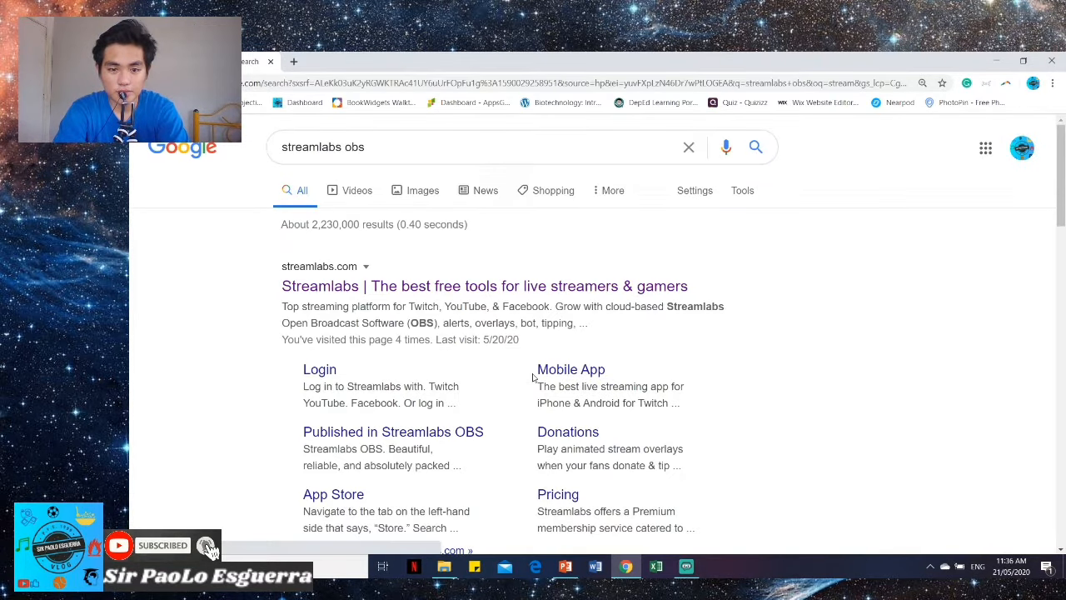
click(484, 286)
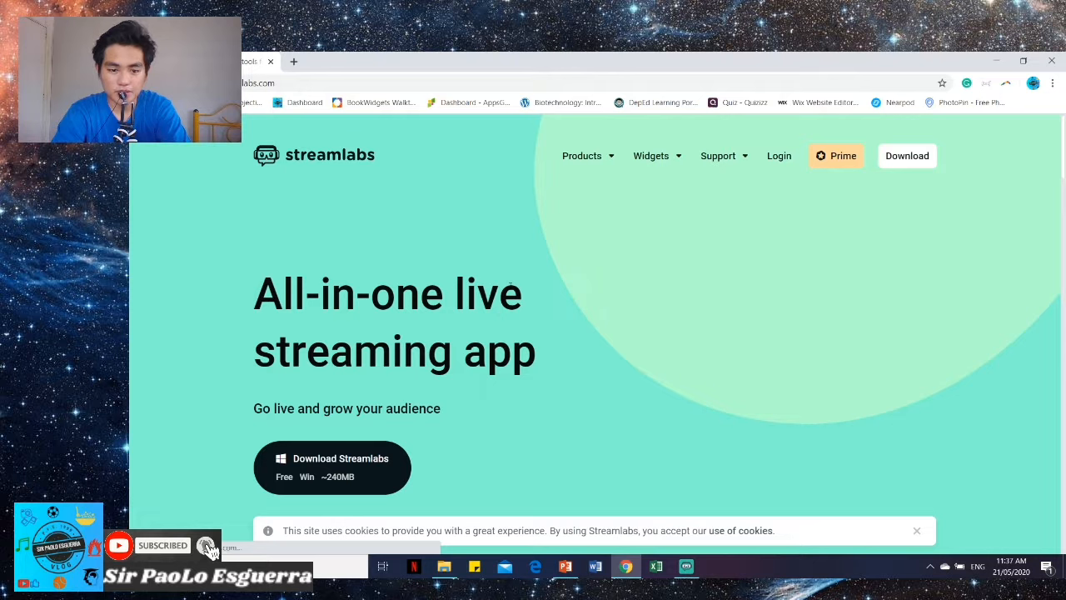
mouse_move(446, 434)
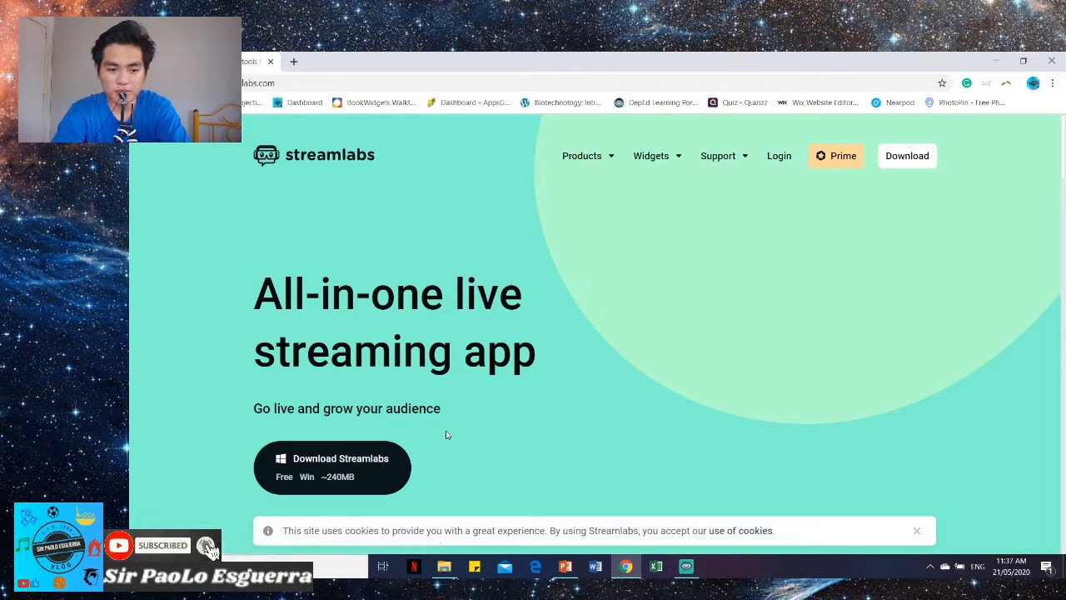
mouse_move(446, 464)
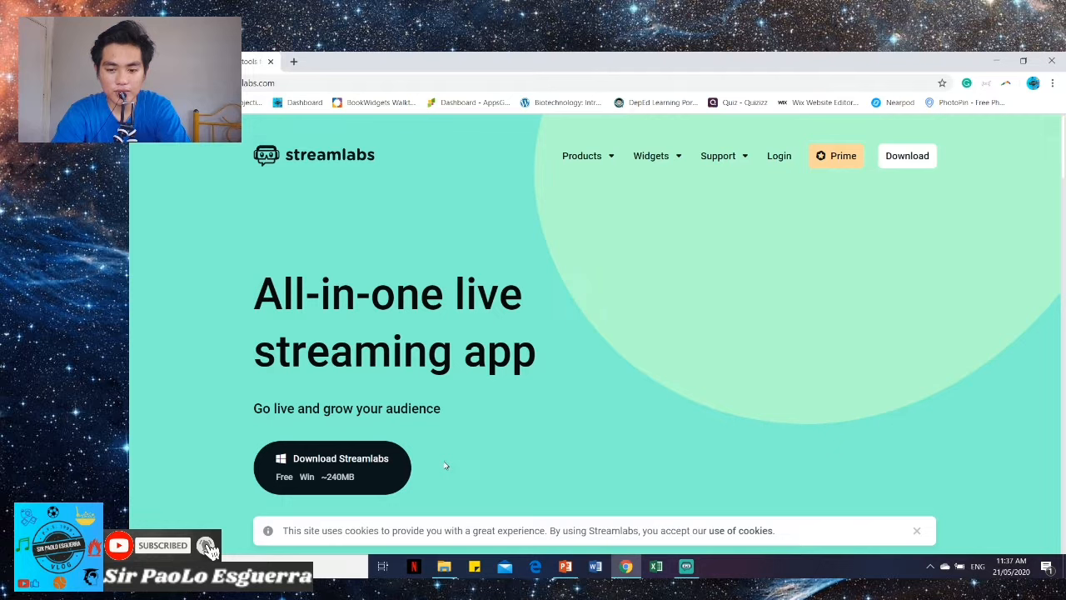
mouse_move(371, 466)
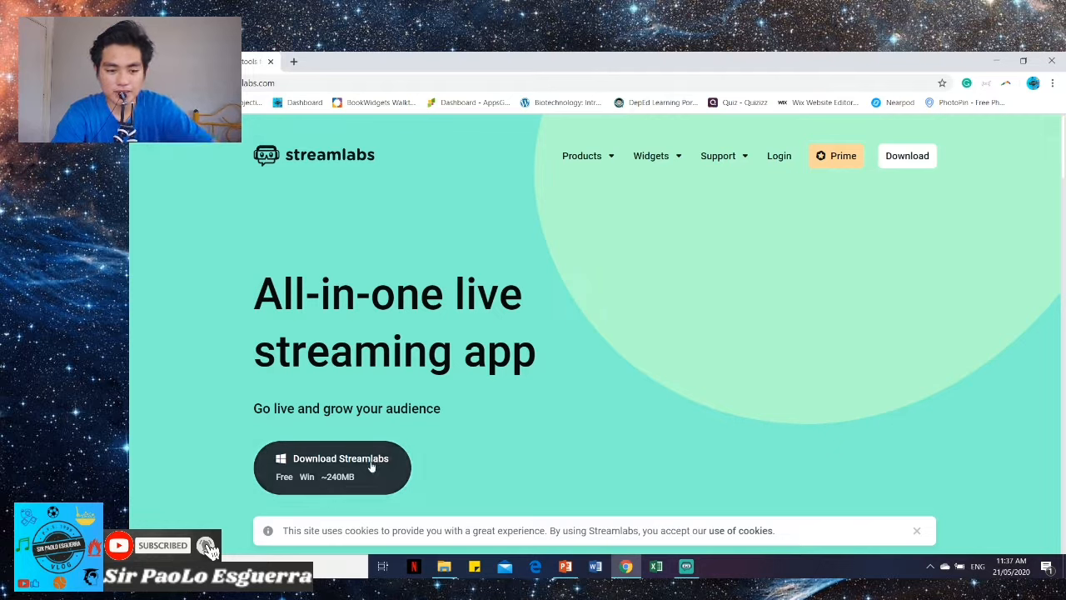
mouse_move(331, 466)
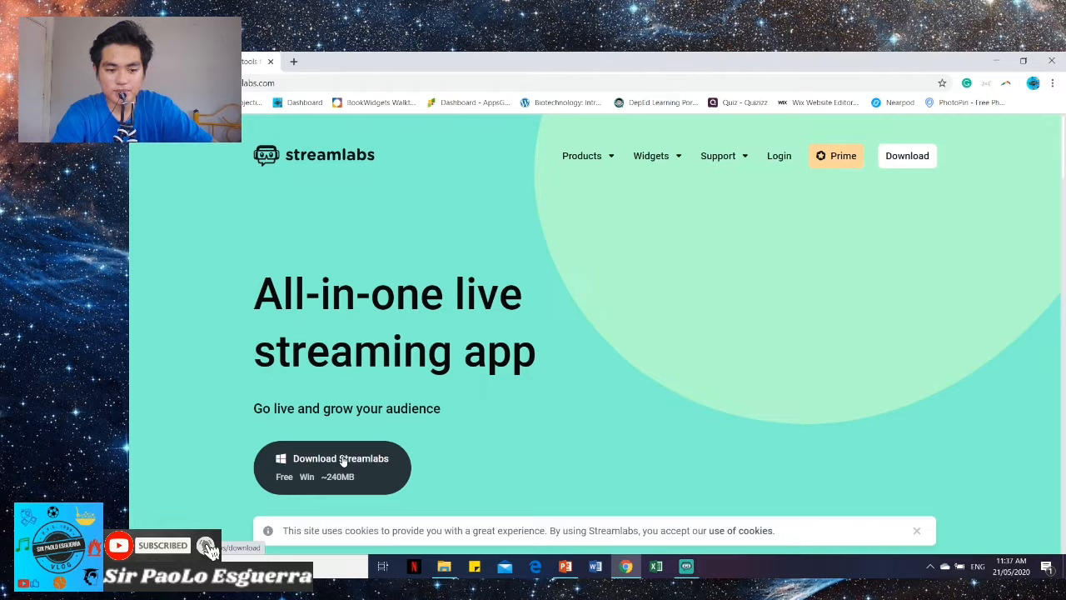
mouse_move(241, 510)
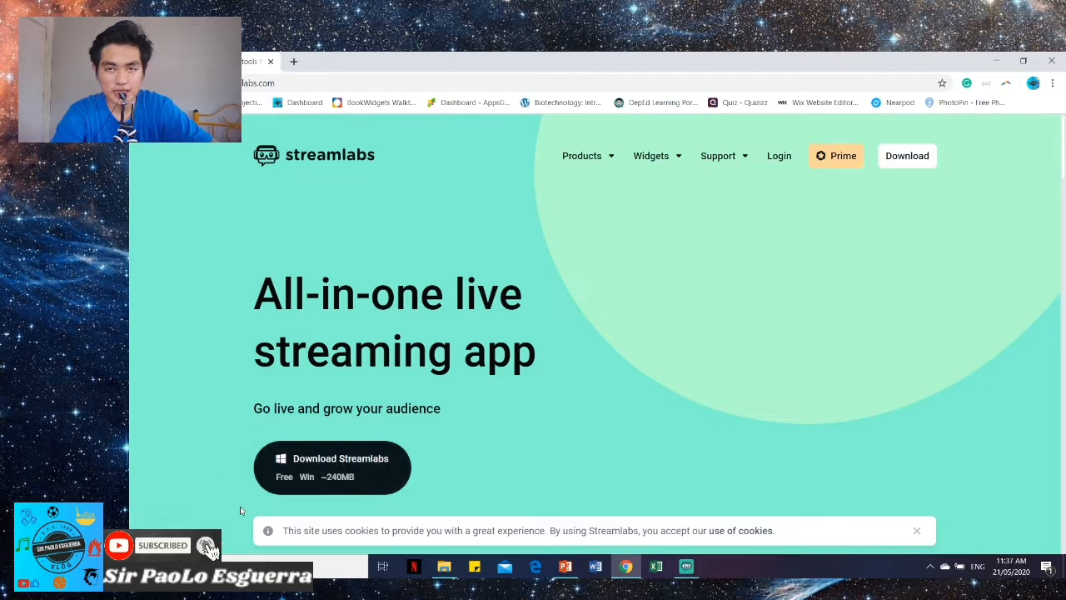
mouse_move(221, 509)
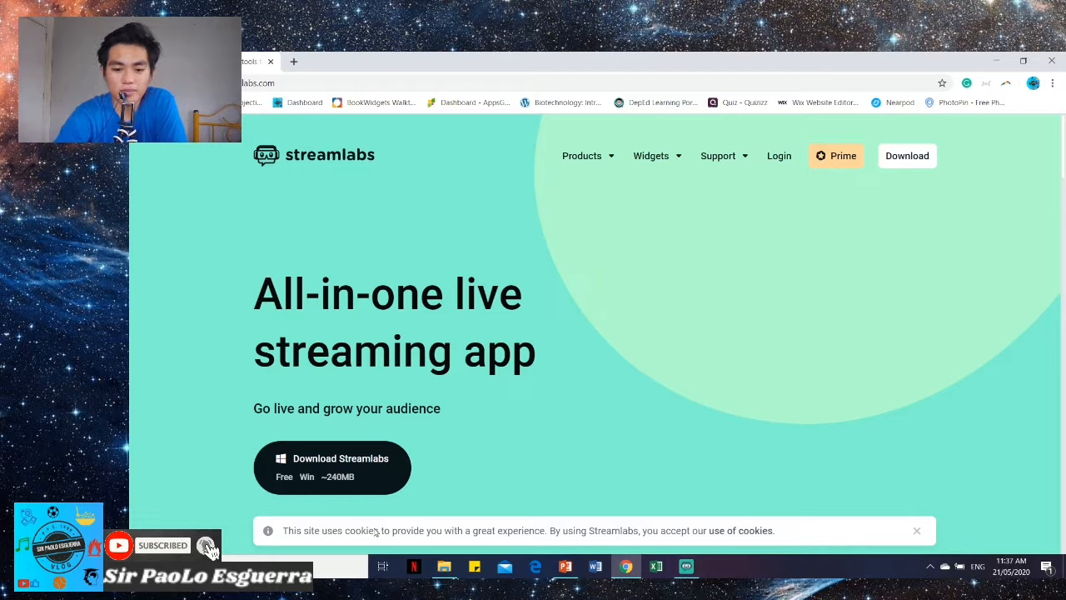
mouse_move(744, 577)
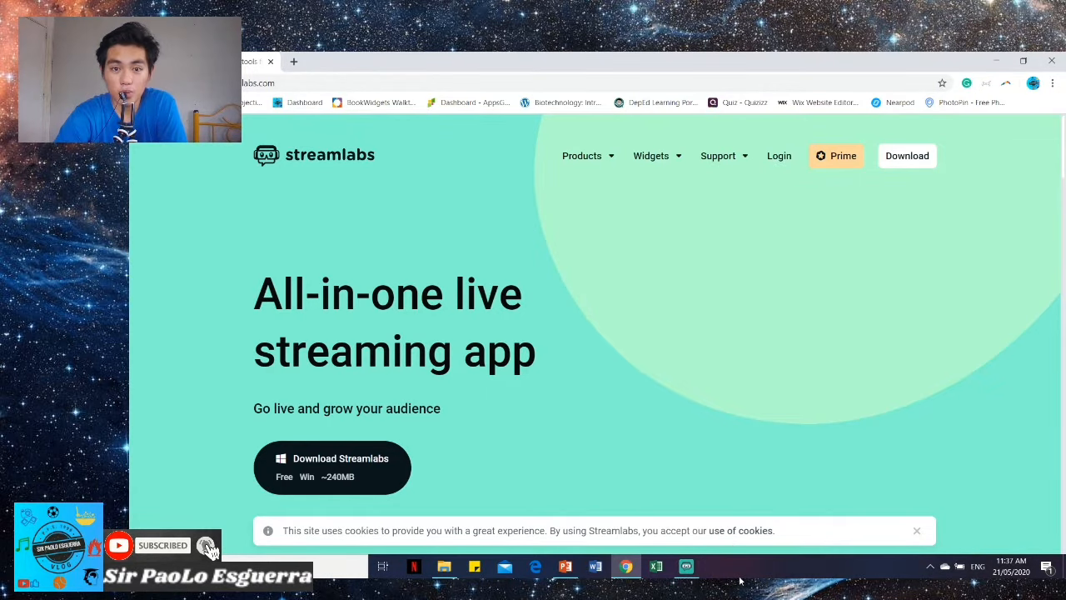
Leave the Streamlabs download page and return to the Streamlabs OBS window
click(686, 567)
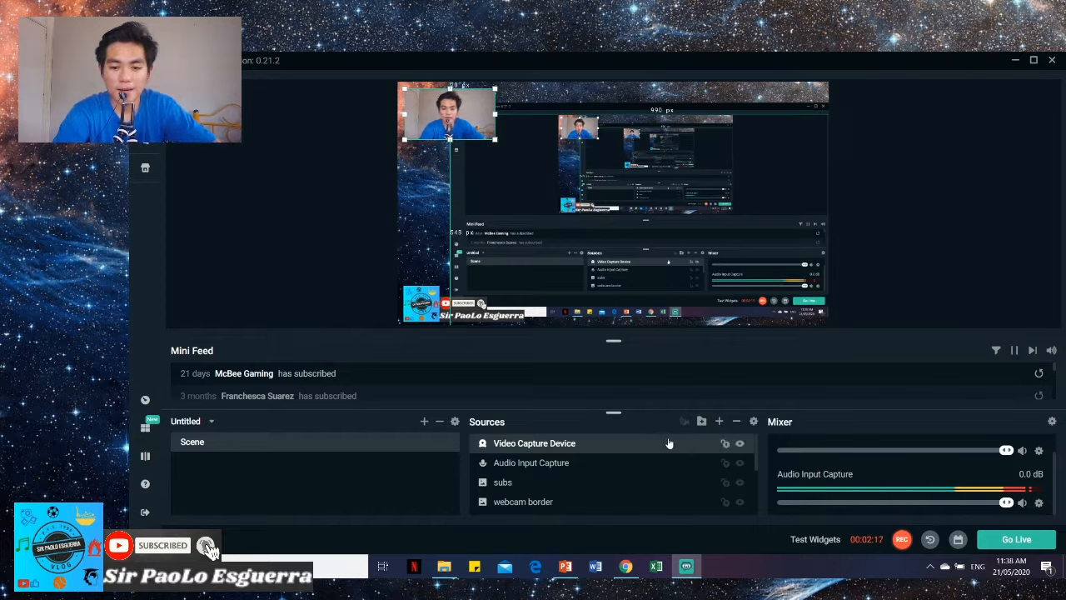
mouse_move(626, 443)
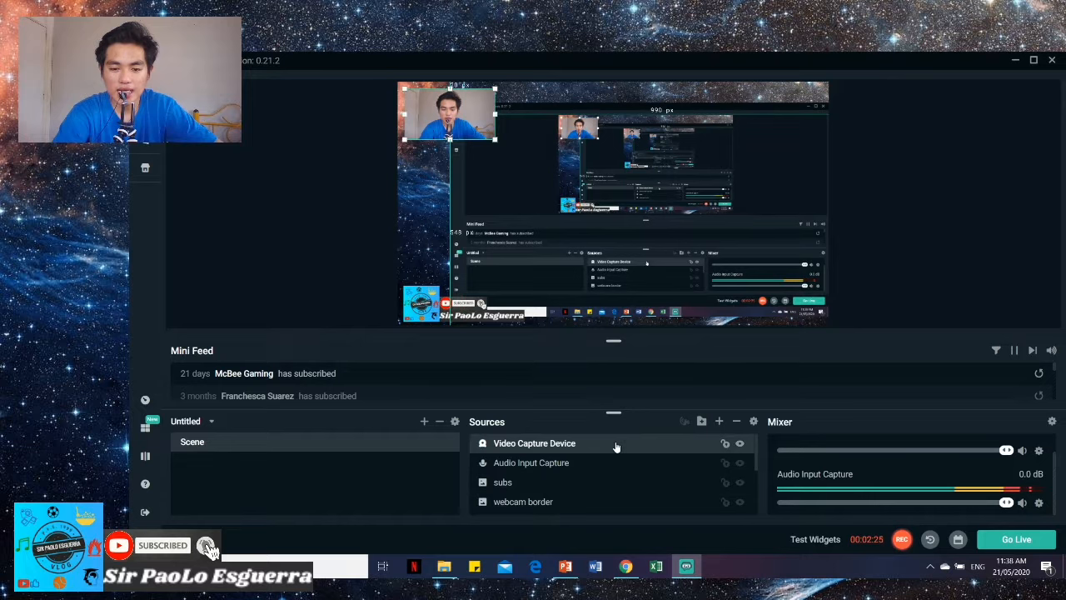
mouse_move(647, 448)
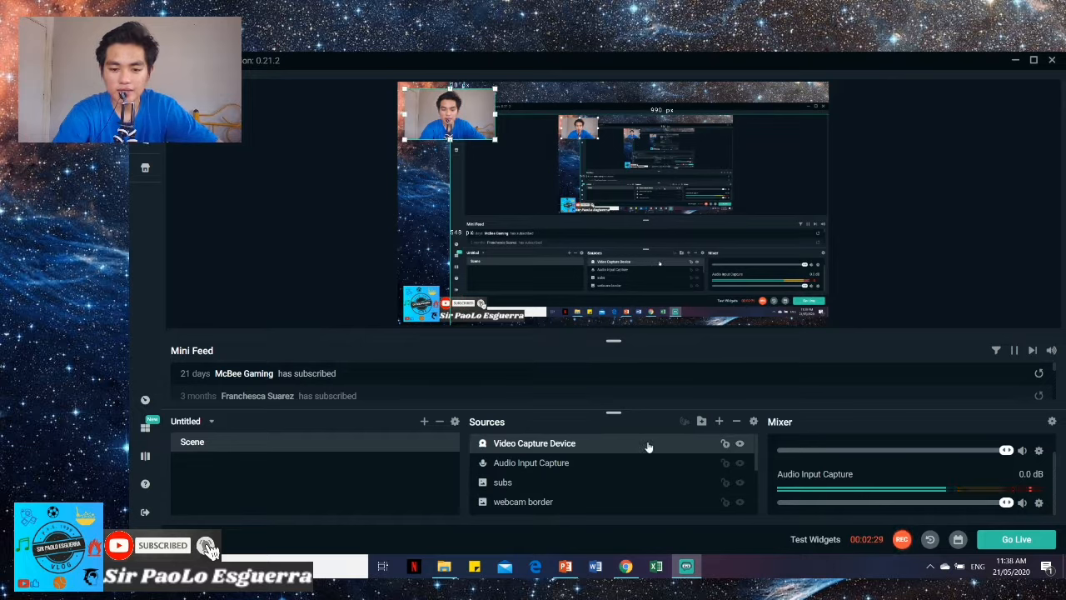
mouse_move(736, 421)
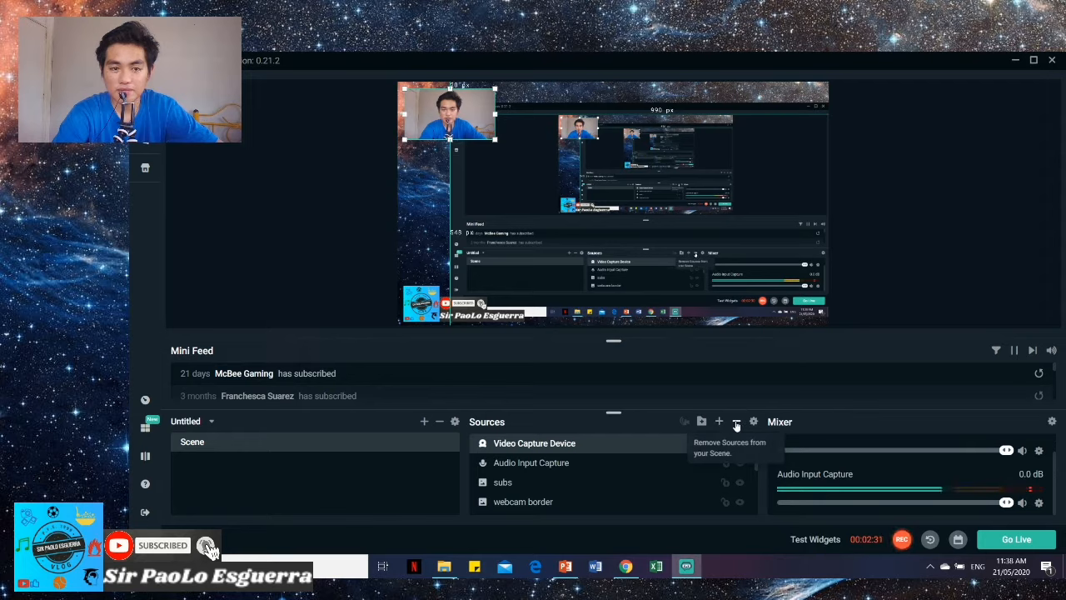
Delete the Video Capture Device source and confirm its removal
click(736, 421)
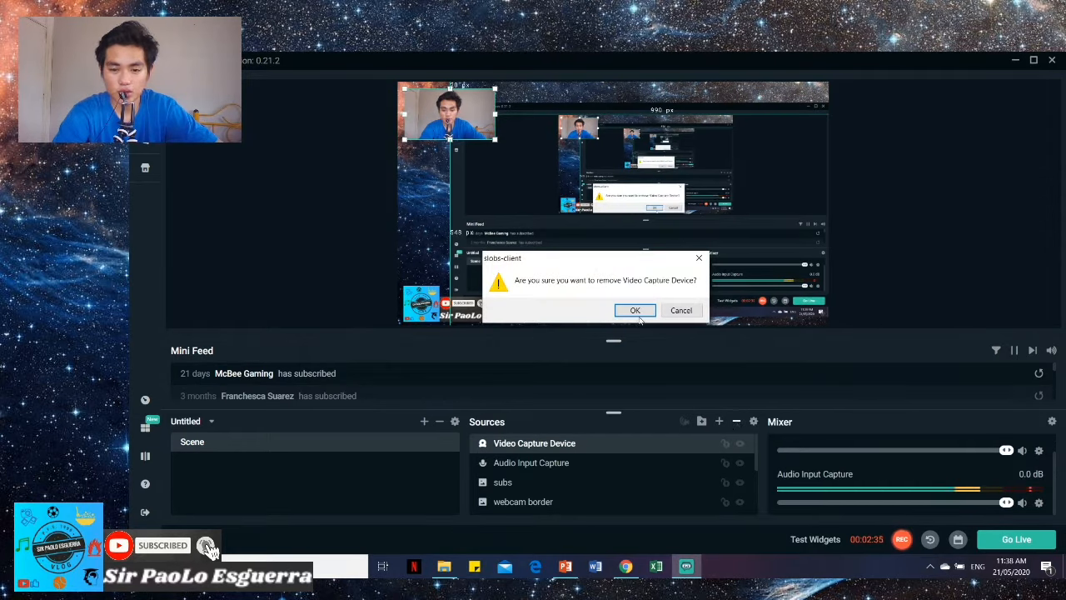
click(635, 310)
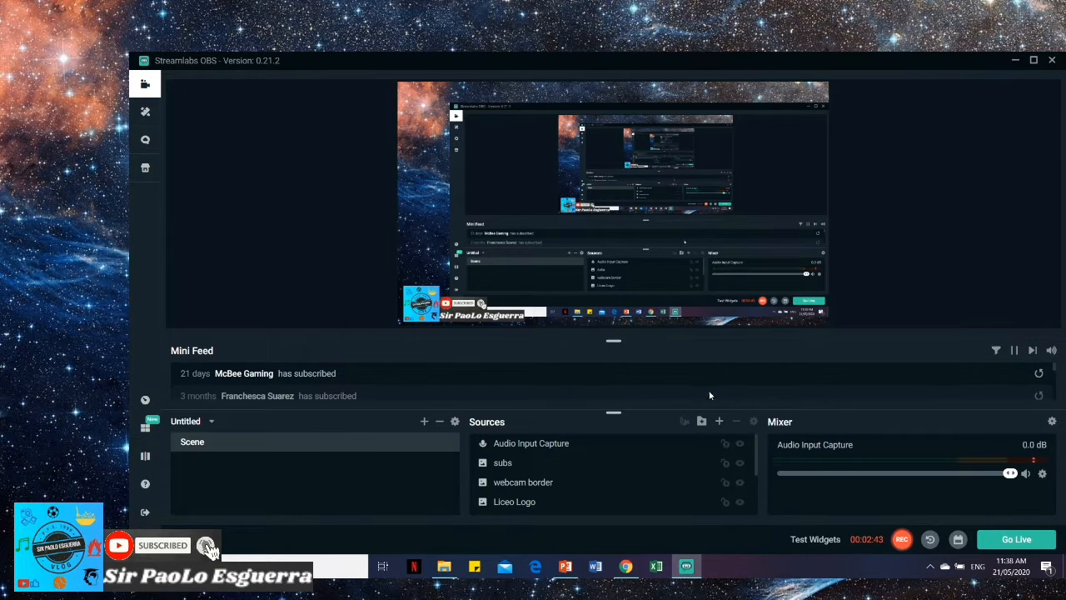
Add a new Video Capture Device source, keeping its default name
click(718, 421)
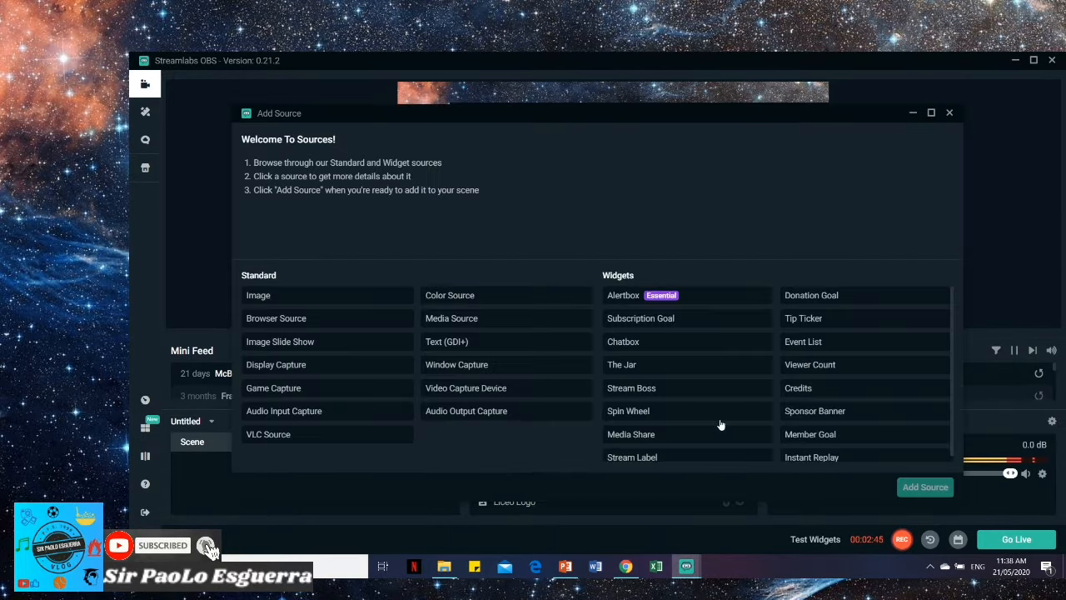
click(465, 387)
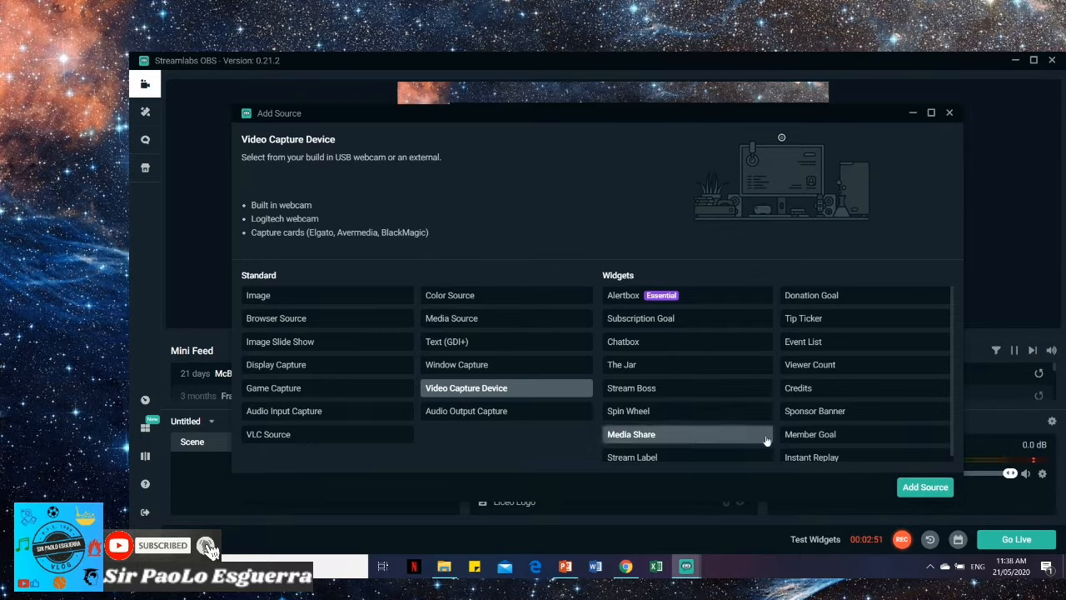
click(924, 486)
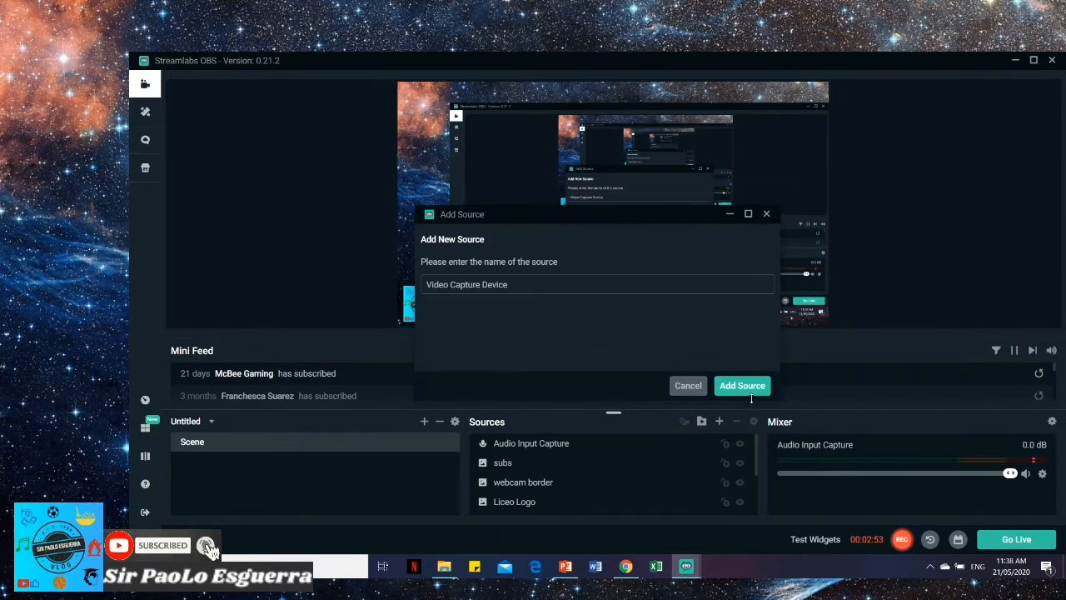
click(741, 385)
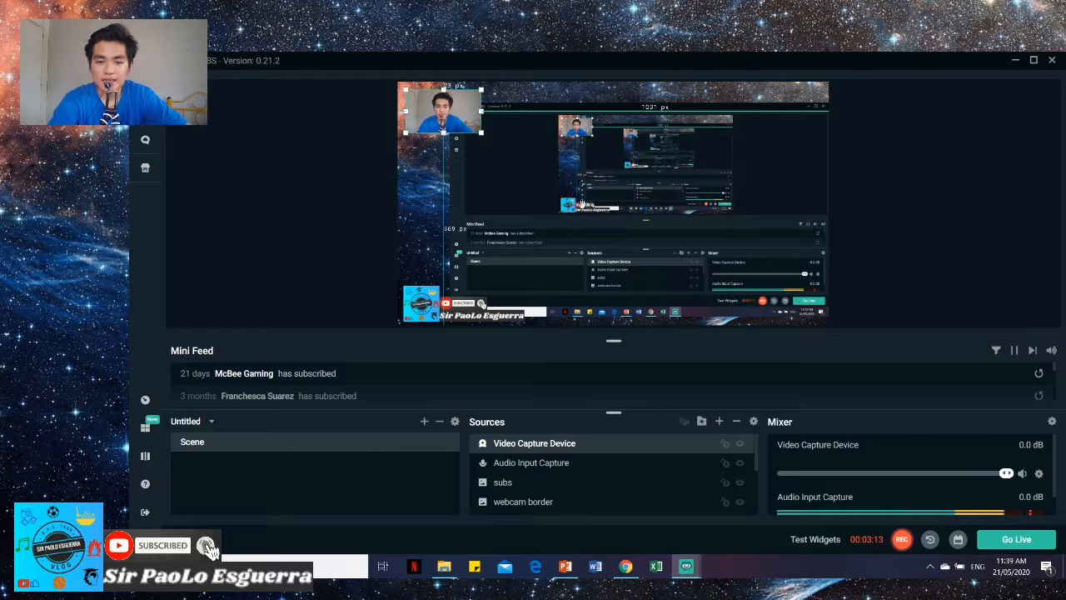
mouse_move(403, 240)
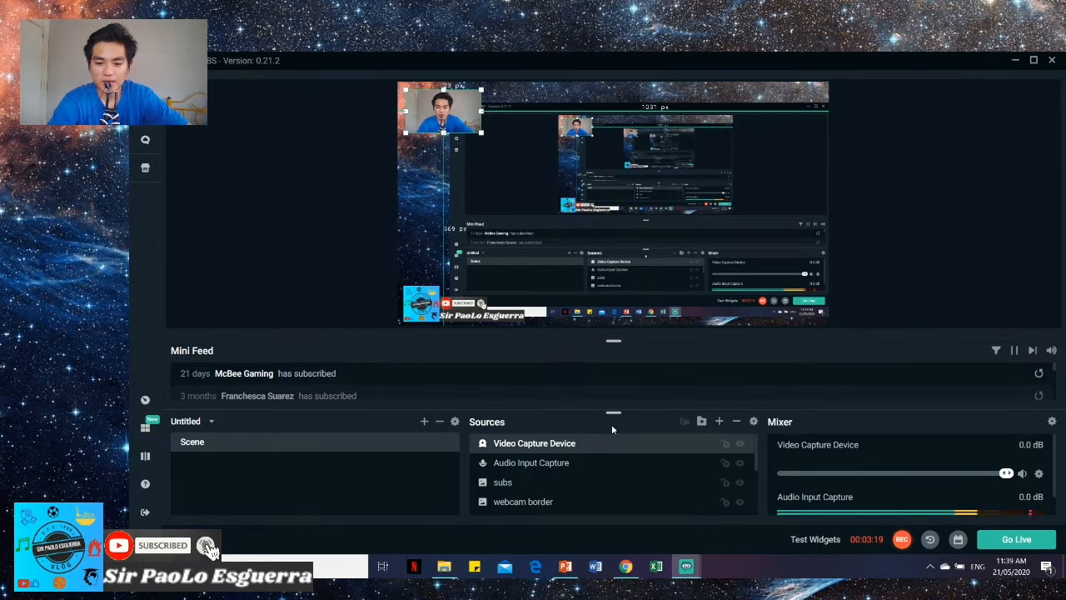
mouse_move(719, 421)
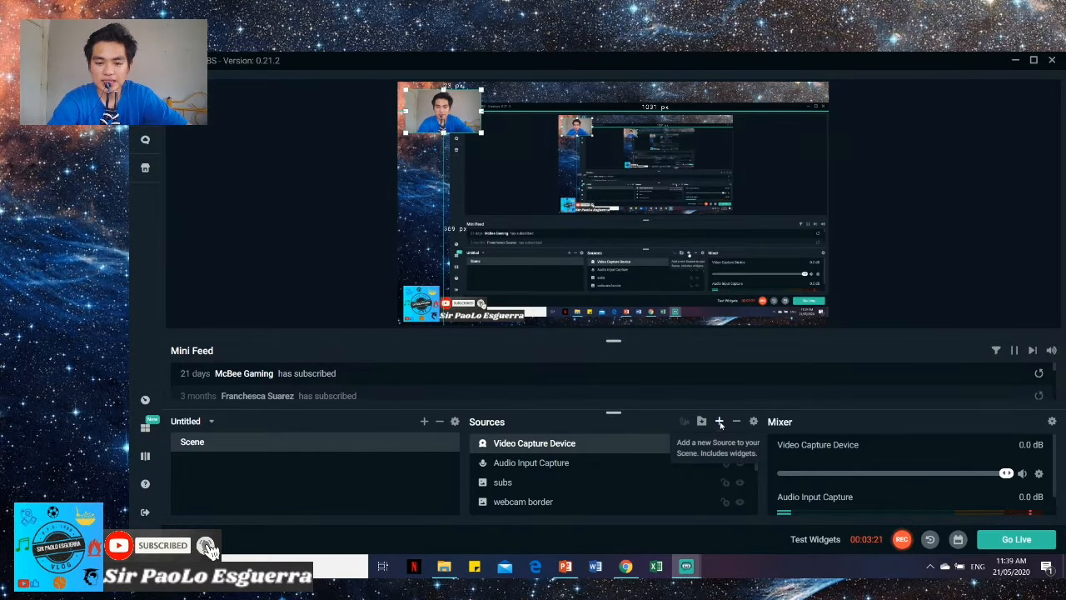
Start adding an Image source from the Sources panel's plus button
click(719, 421)
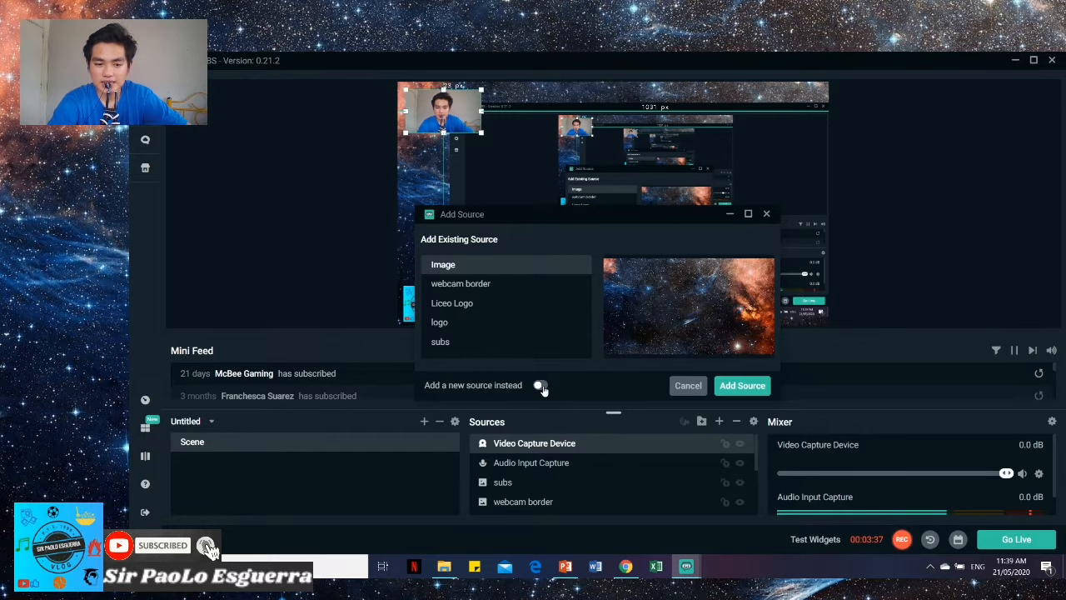
Create a new Image (1) source using Assignment bitmoji.png from the Desktop
click(540, 385)
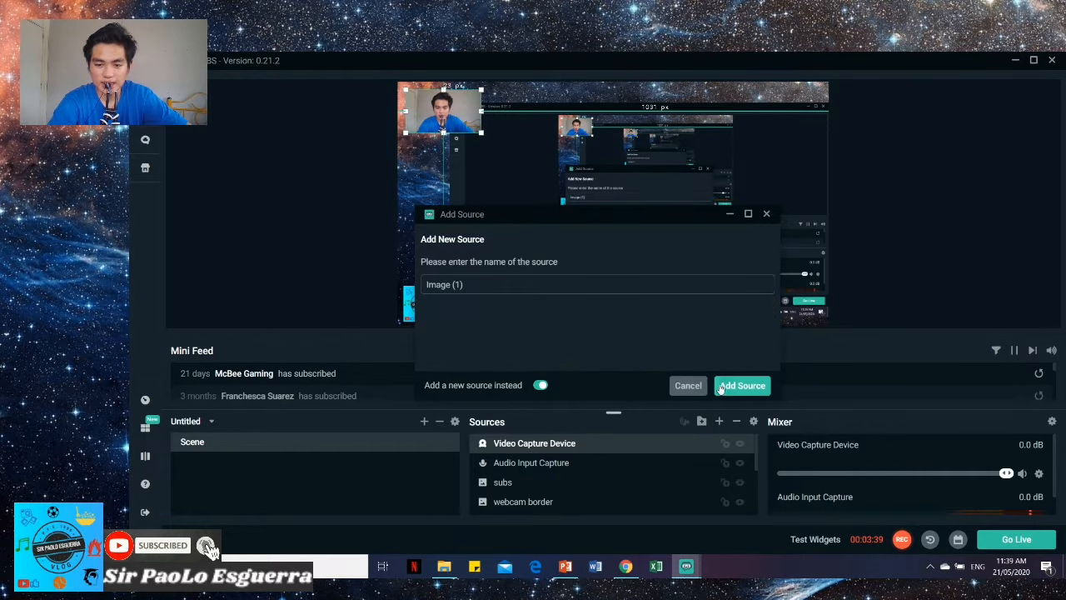
click(741, 385)
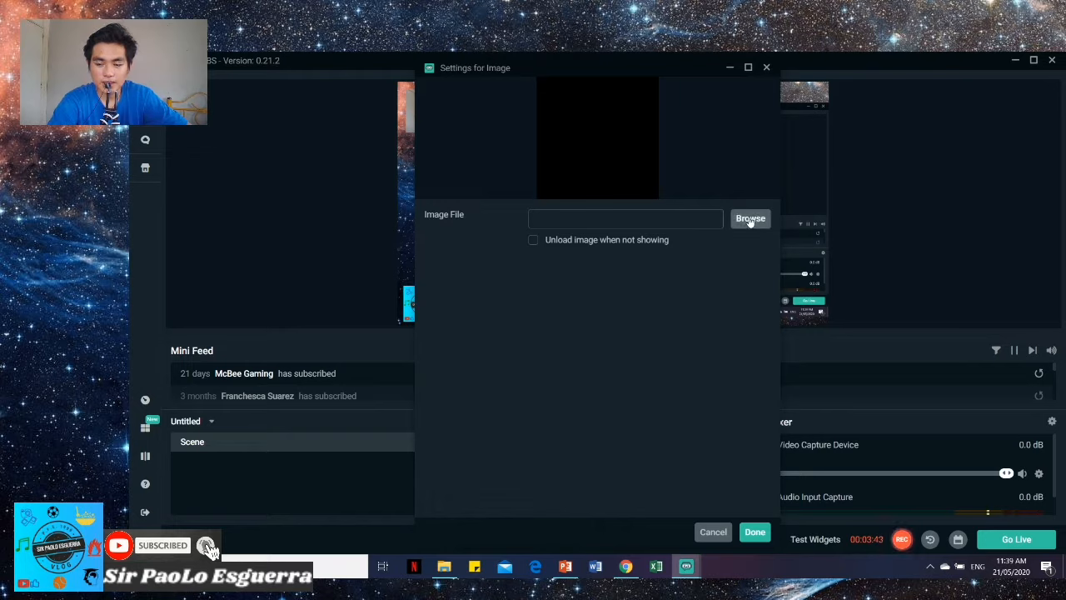
click(749, 218)
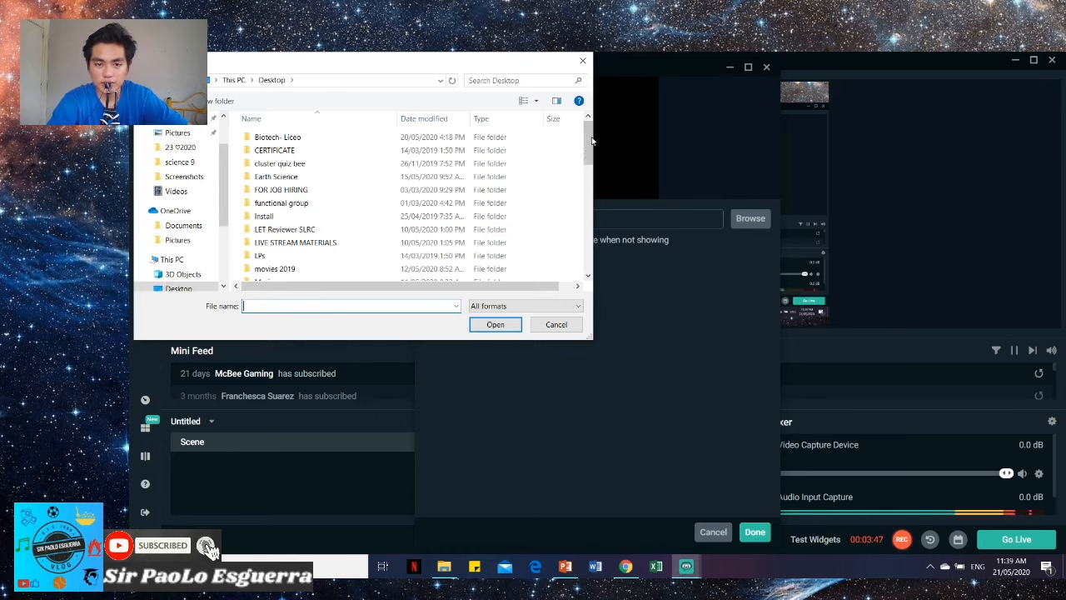
scroll(down, 3)
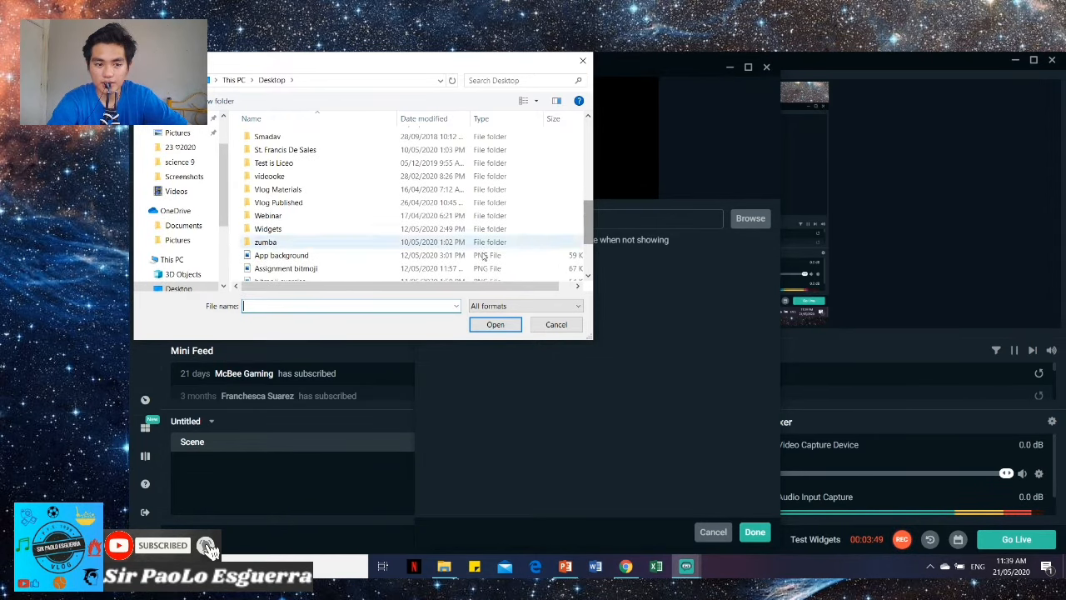
click(286, 268)
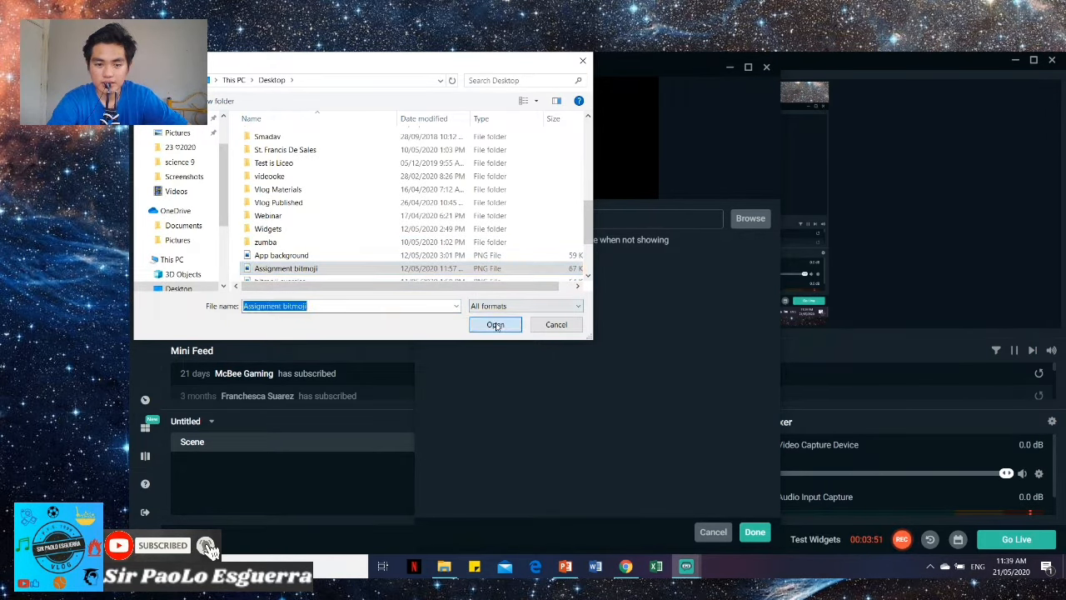
click(495, 324)
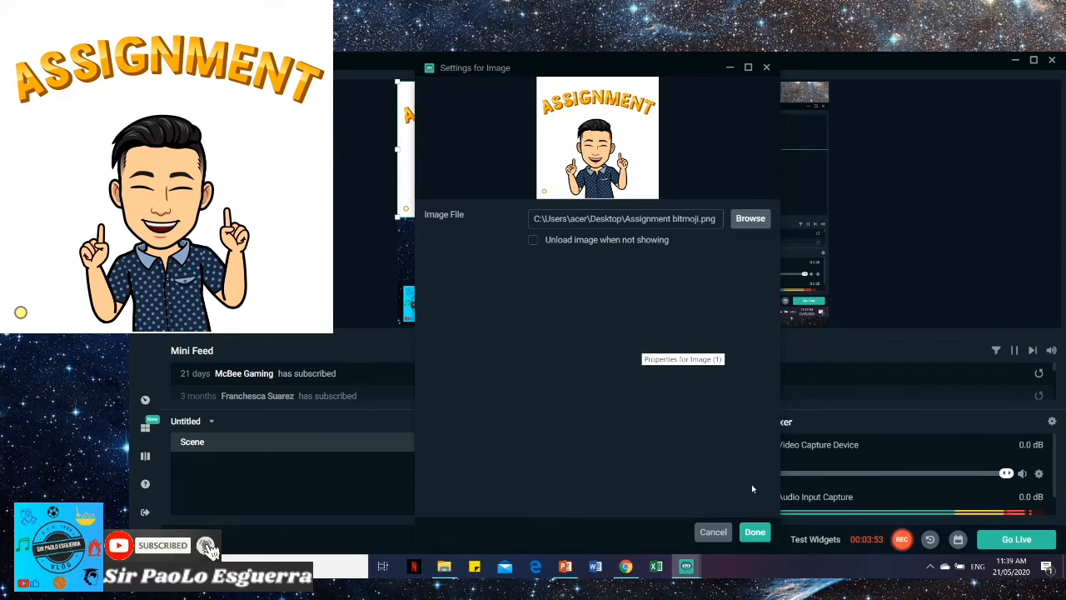
click(754, 532)
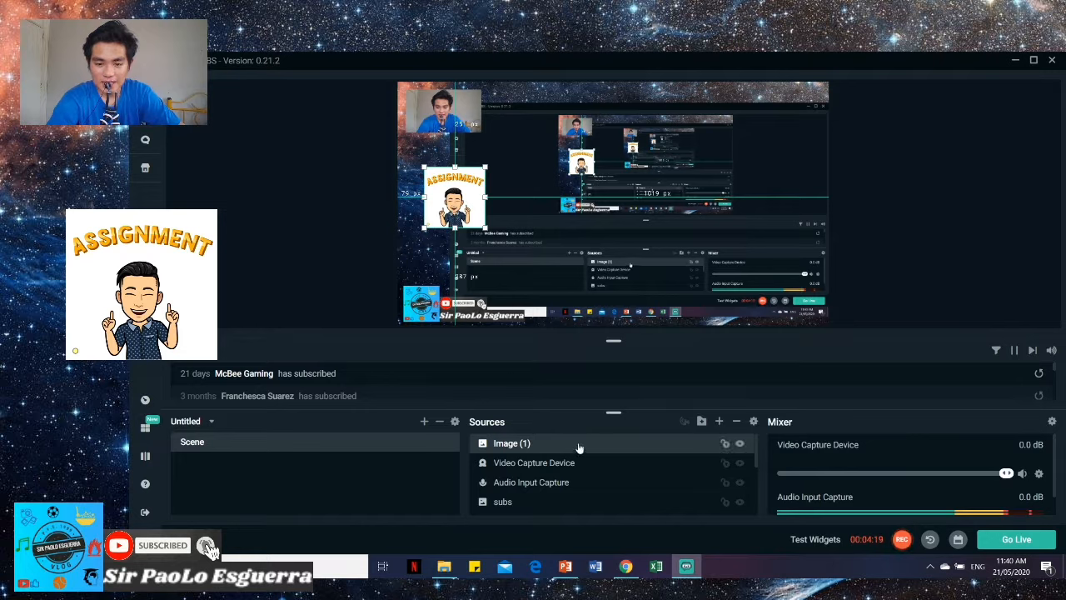
mouse_move(612, 449)
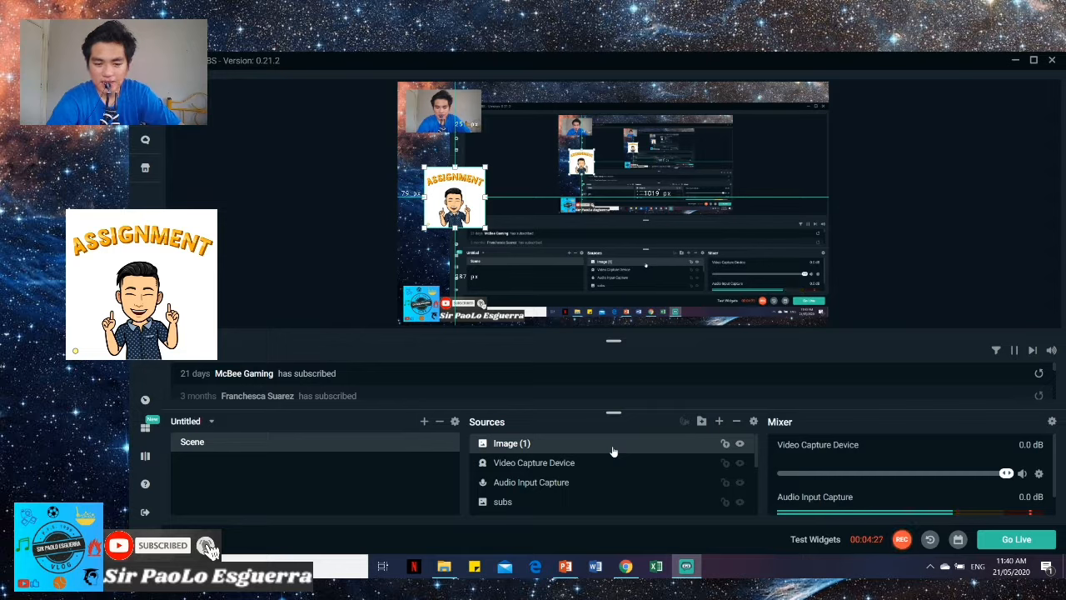
mouse_move(612, 487)
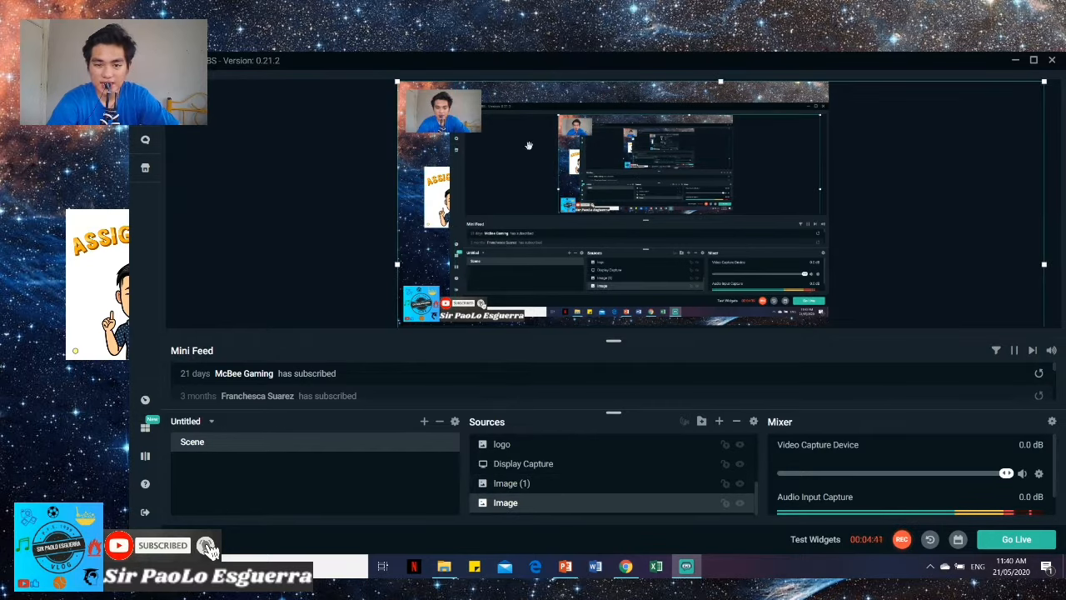
mouse_move(538, 412)
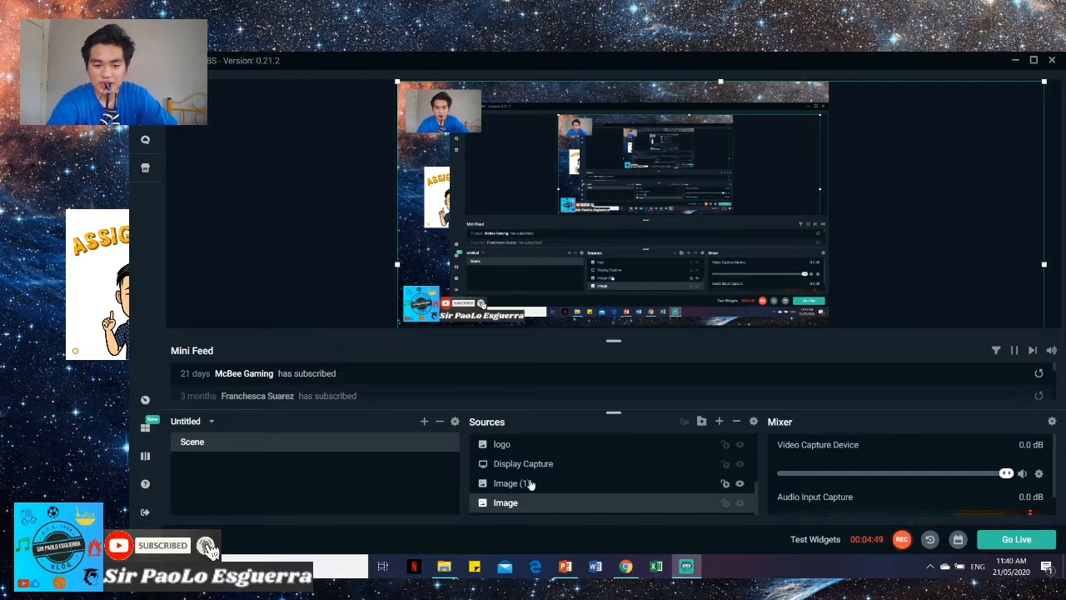
Select the Image (1) bitmoji layer to resize and reorder it
click(512, 483)
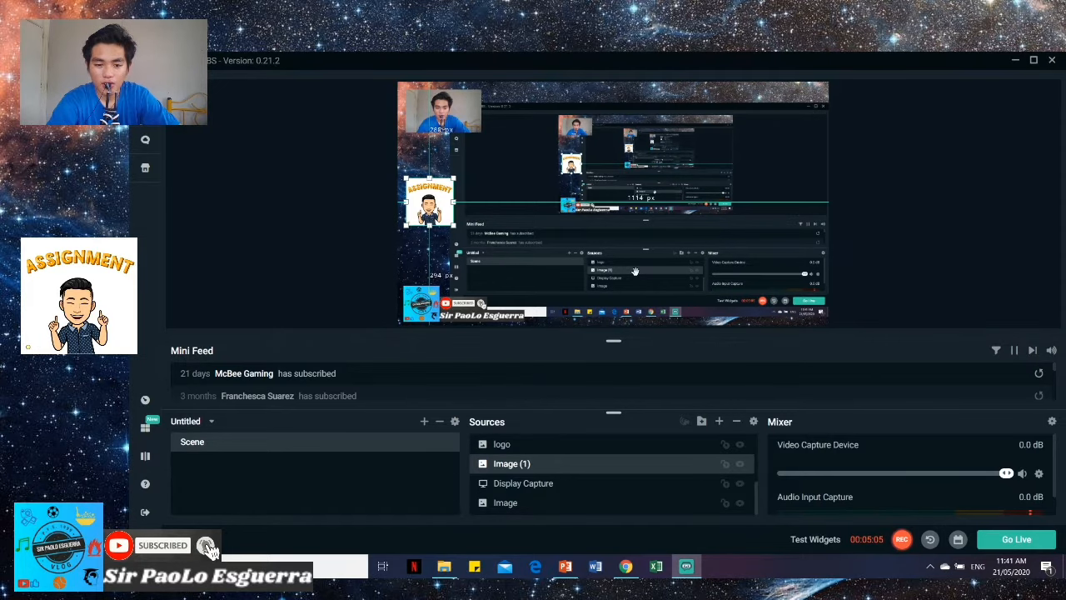
mouse_move(718, 421)
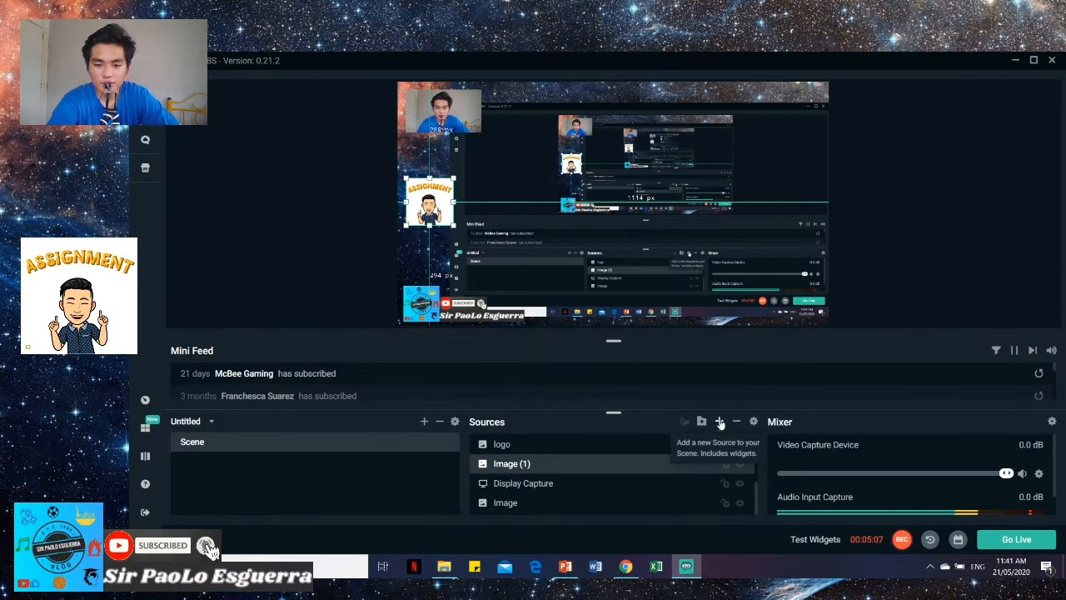
Try adding Audio Output Capture, close the source chooser, then minimize and restore Streamlabs
click(720, 421)
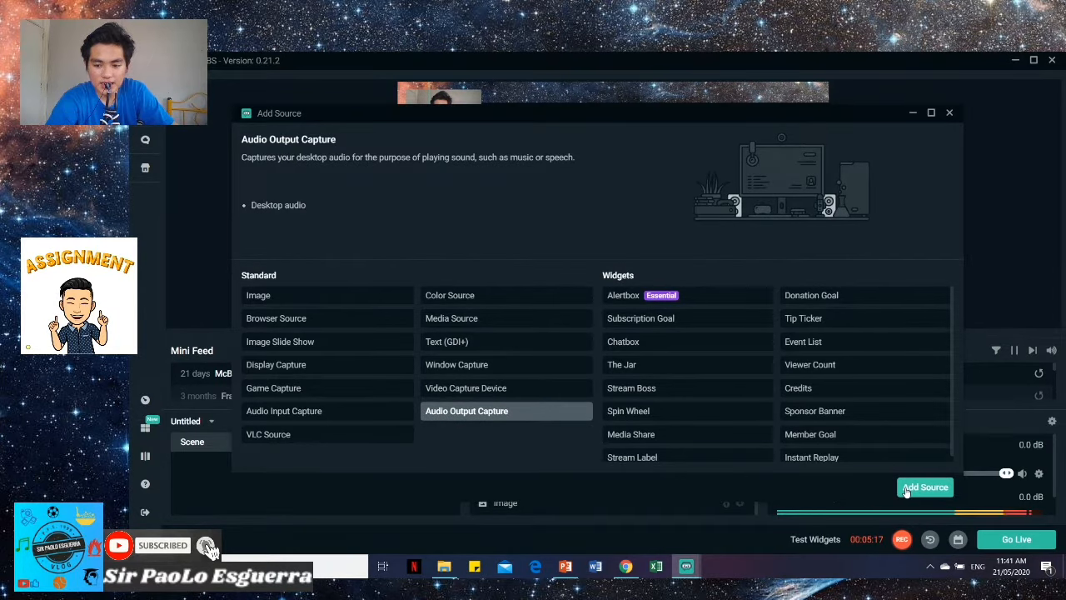
click(924, 487)
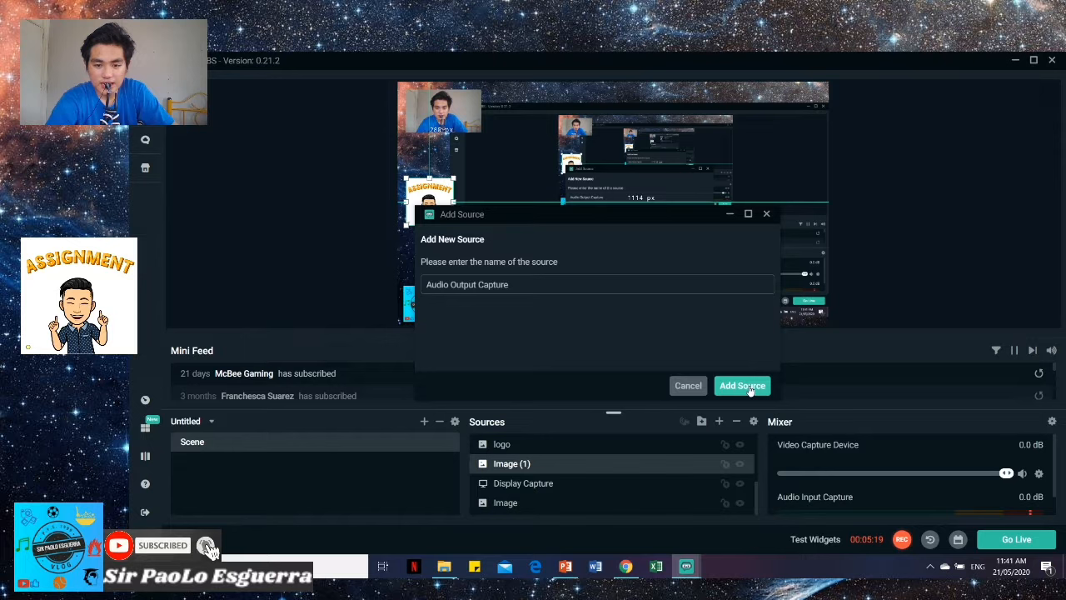
mouse_move(719, 304)
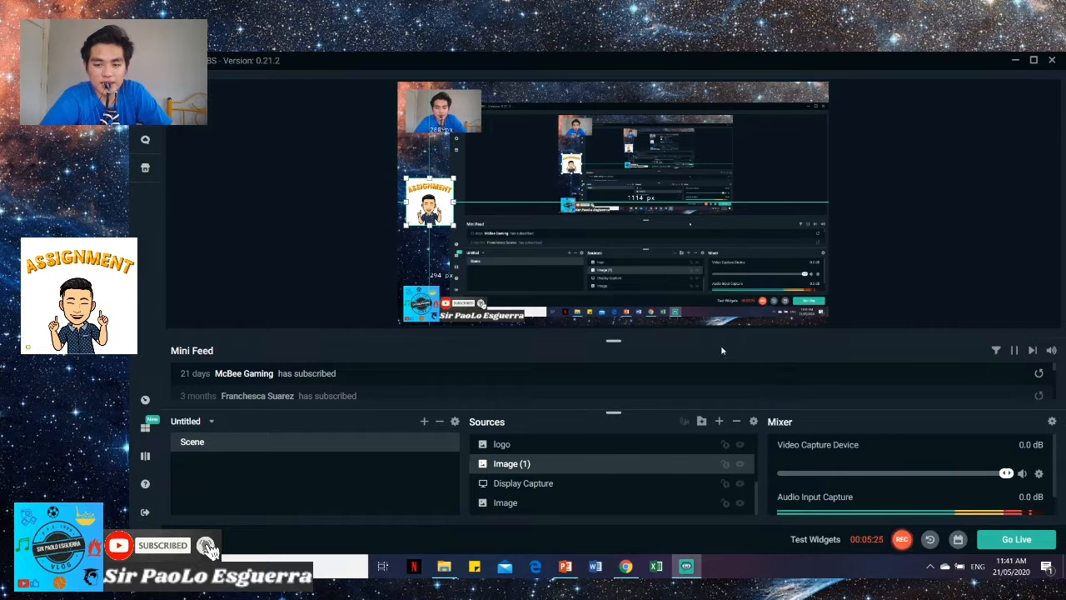
mouse_move(852, 488)
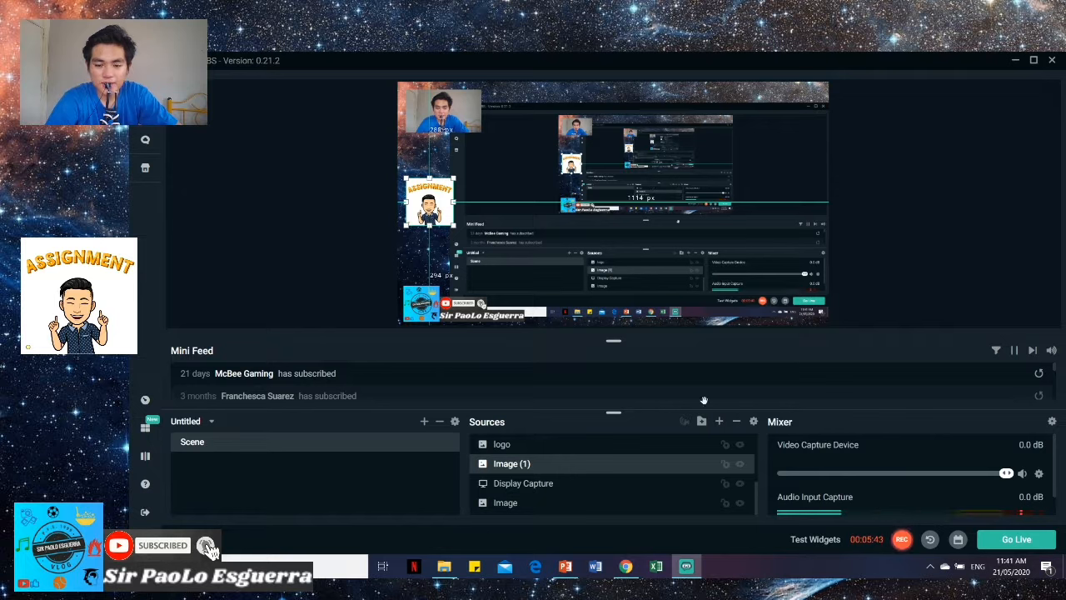
click(718, 421)
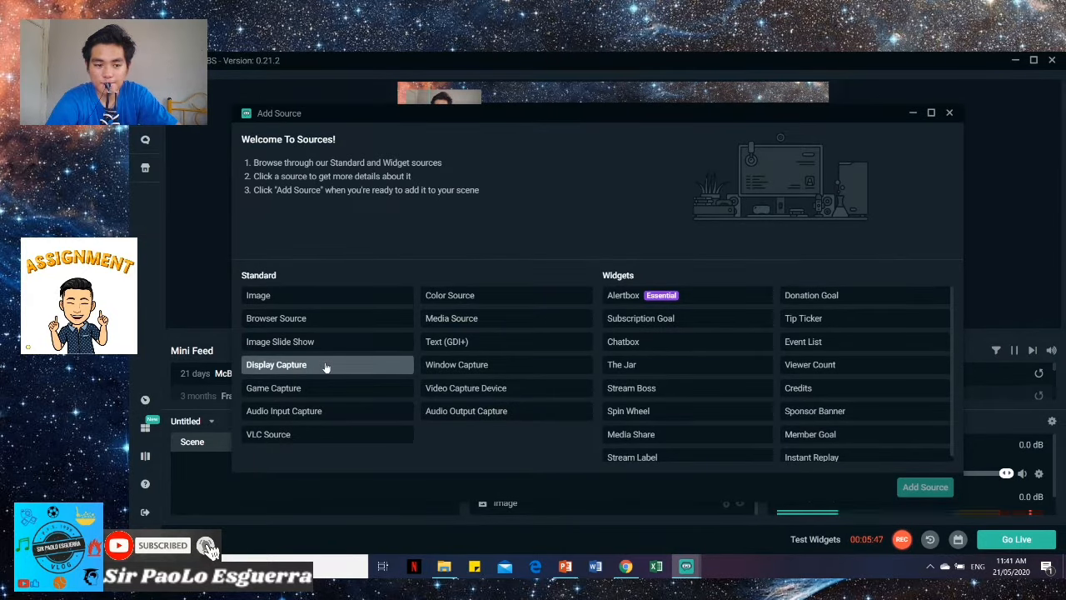
mouse_move(343, 379)
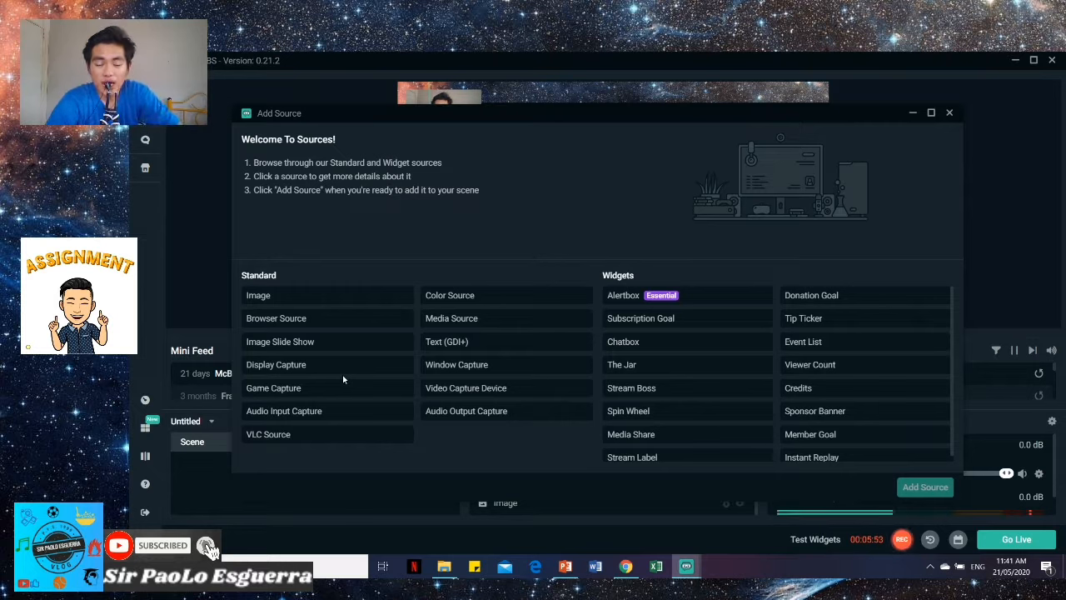
mouse_move(478, 428)
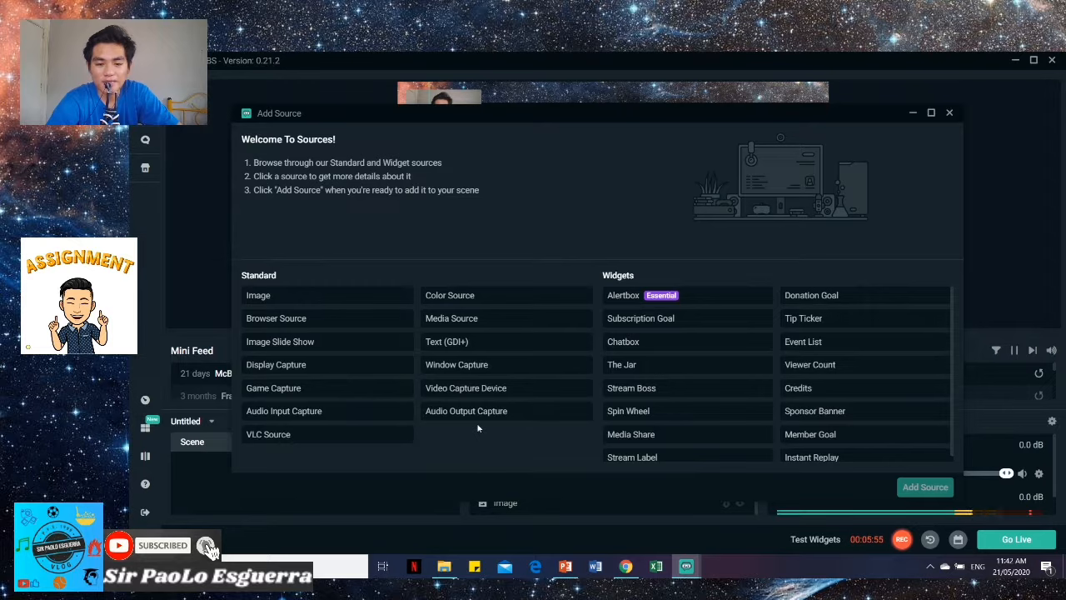
mouse_move(916, 140)
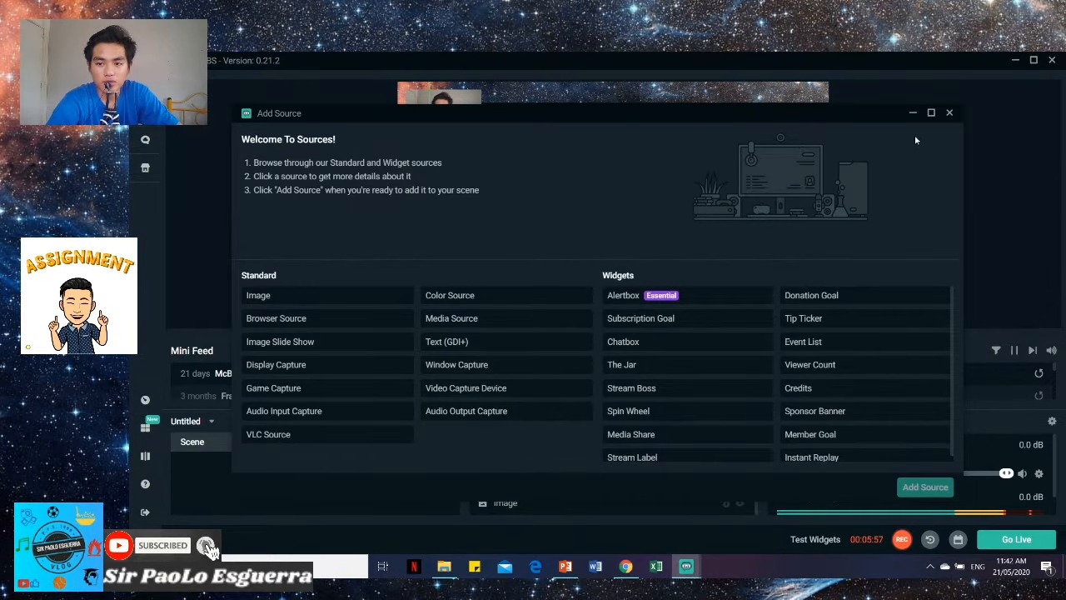
click(949, 113)
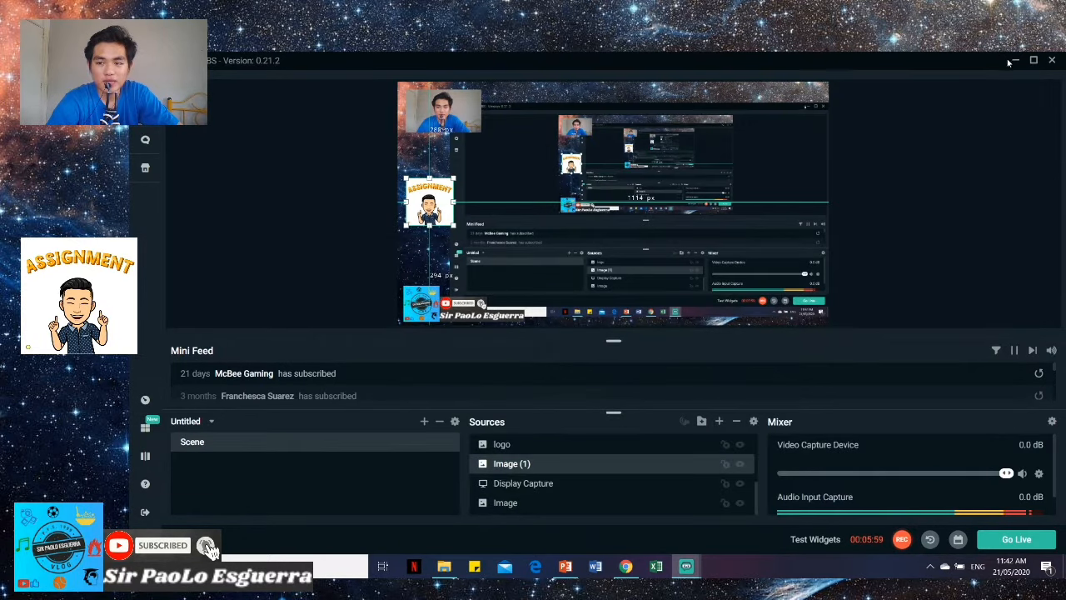
click(1013, 60)
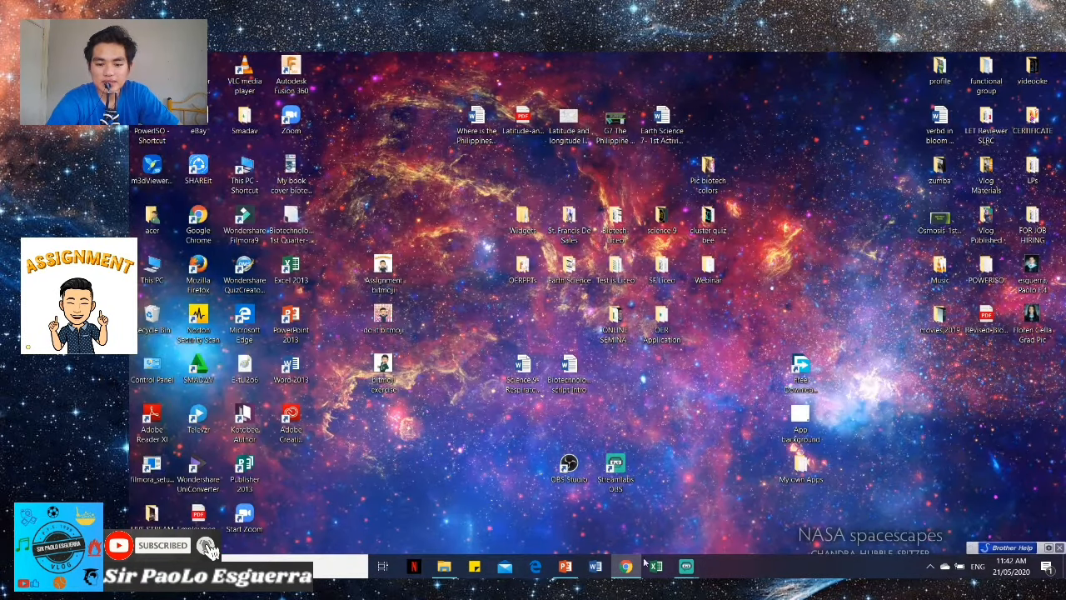
click(626, 567)
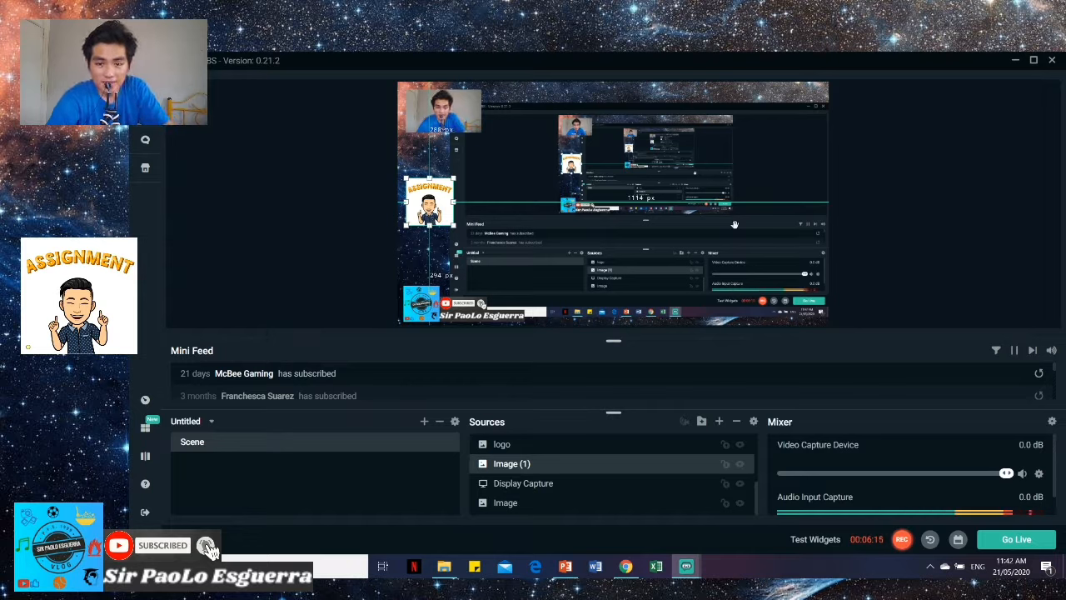
mouse_move(729, 457)
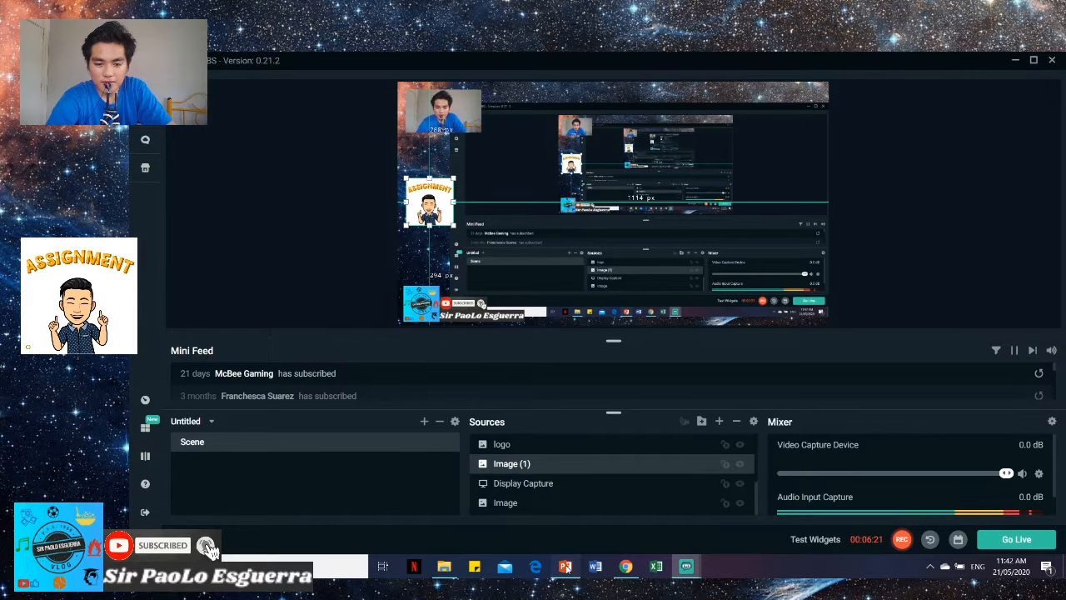
Set the PowerPoint show type to Browsed by an individual (window), then return to Streamlabs
click(565, 568)
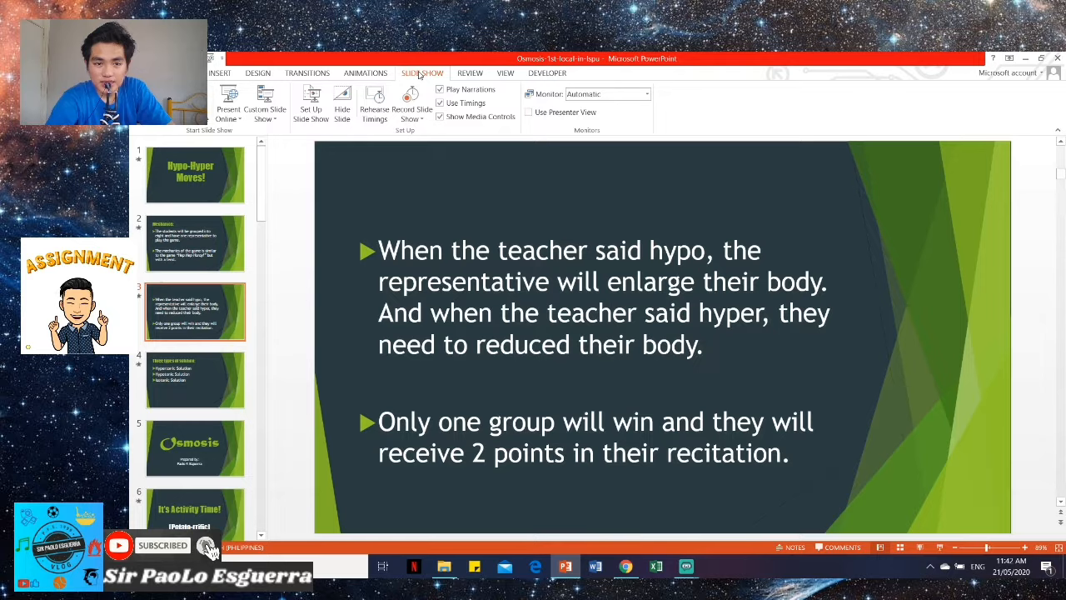
click(311, 98)
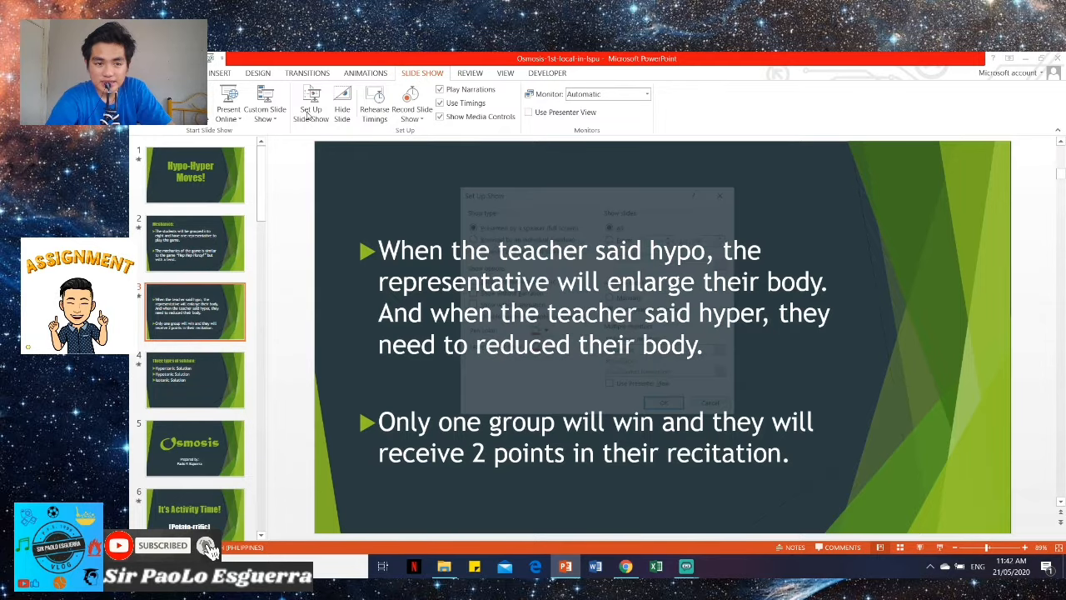
click(311, 108)
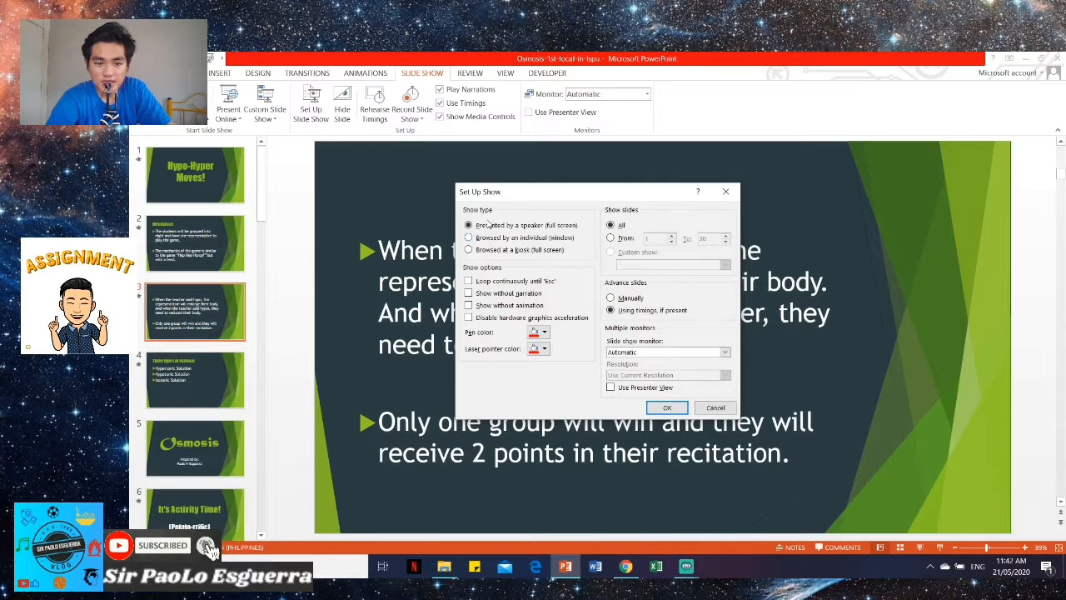
click(469, 238)
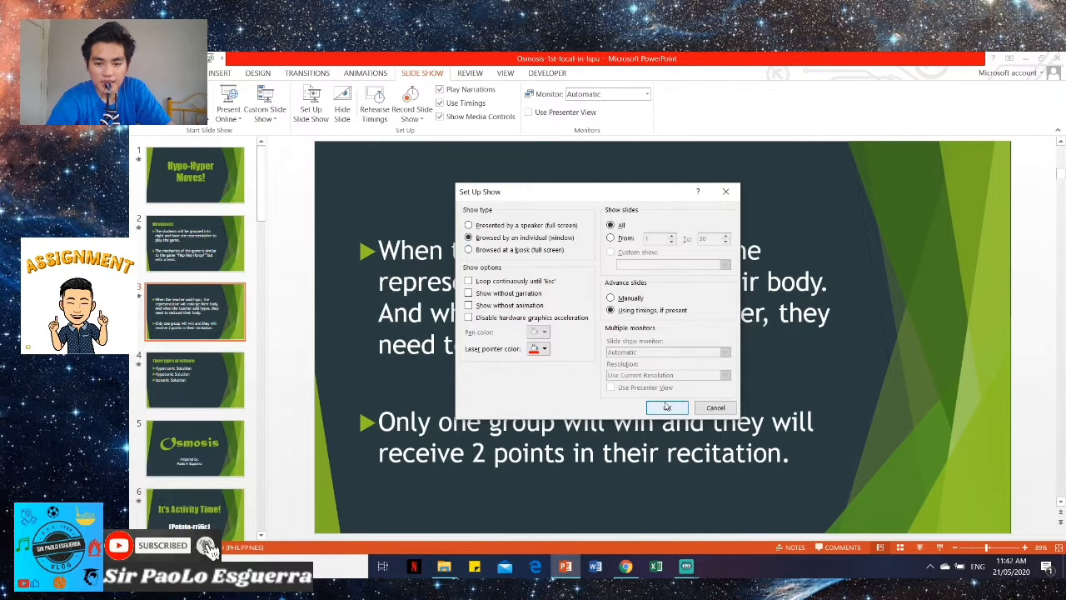
click(666, 407)
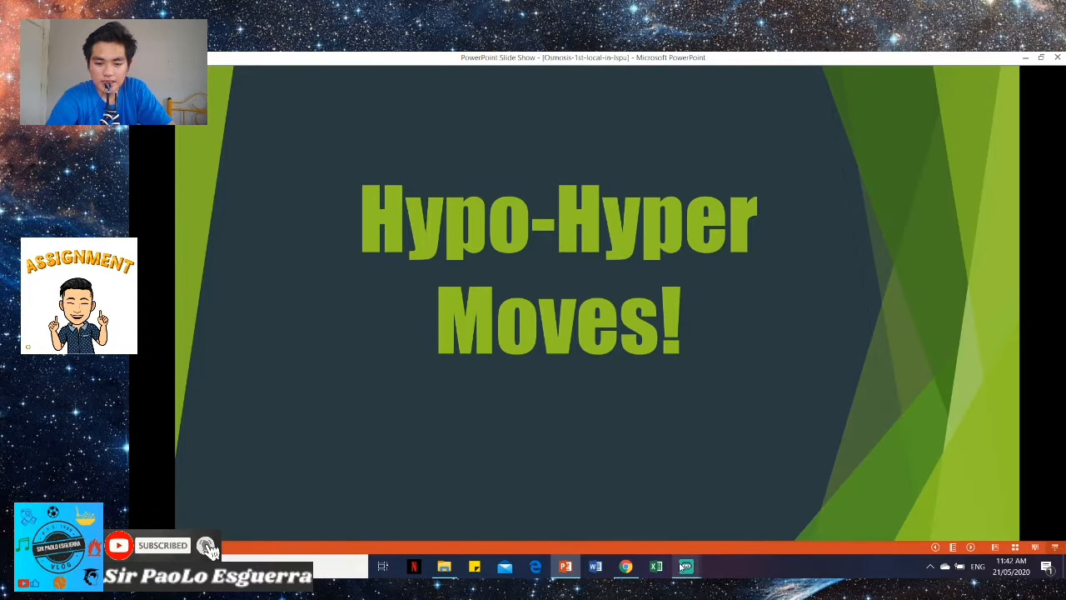
click(686, 567)
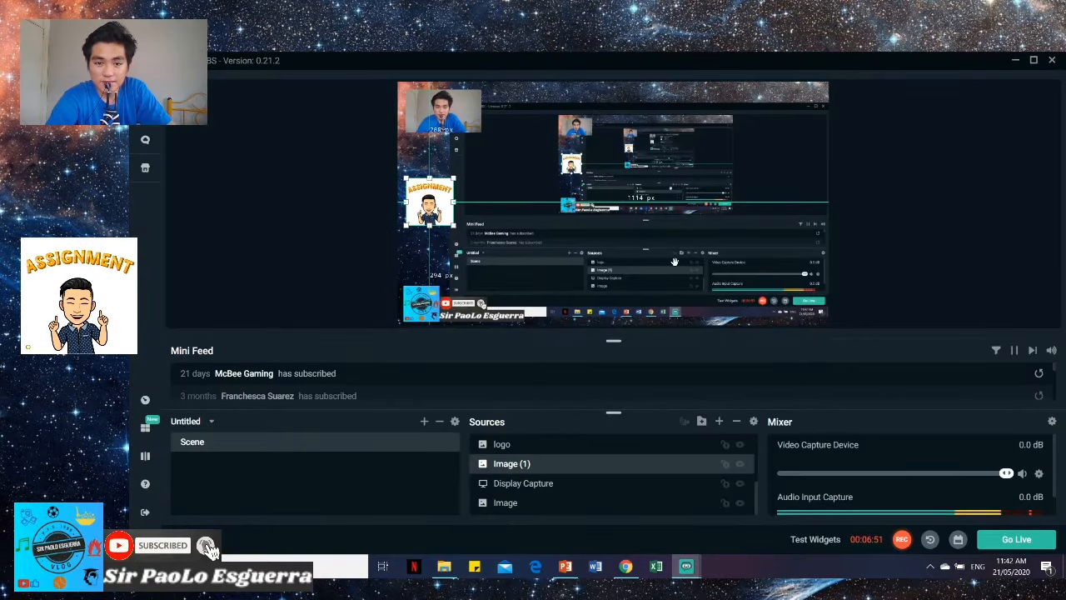
mouse_move(713, 380)
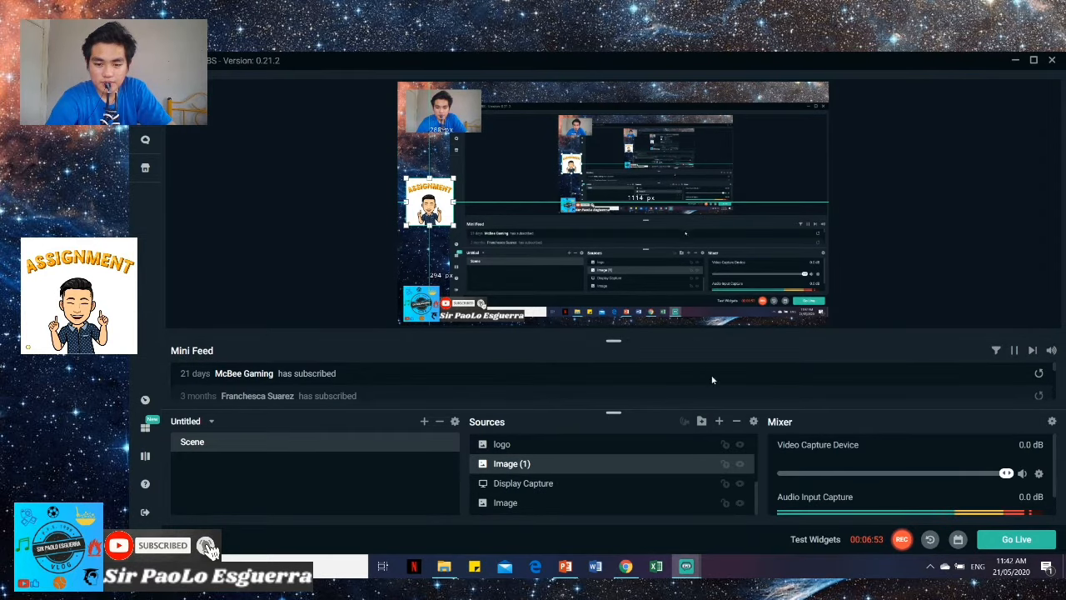
Add a Window Capture source with its default name, capturing the PowerPoint Slide Show window
click(719, 421)
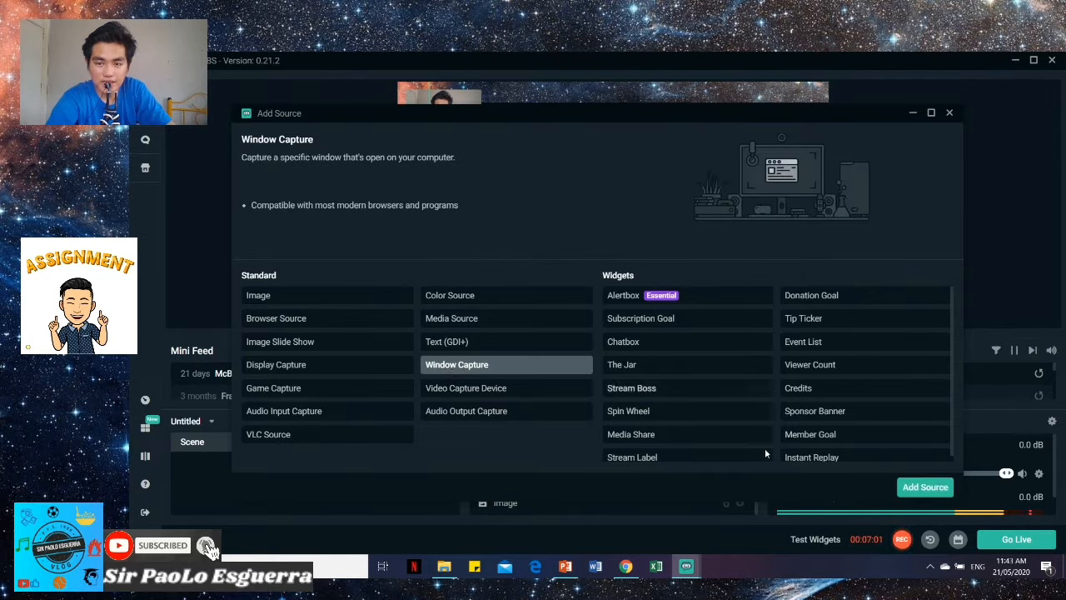
click(924, 487)
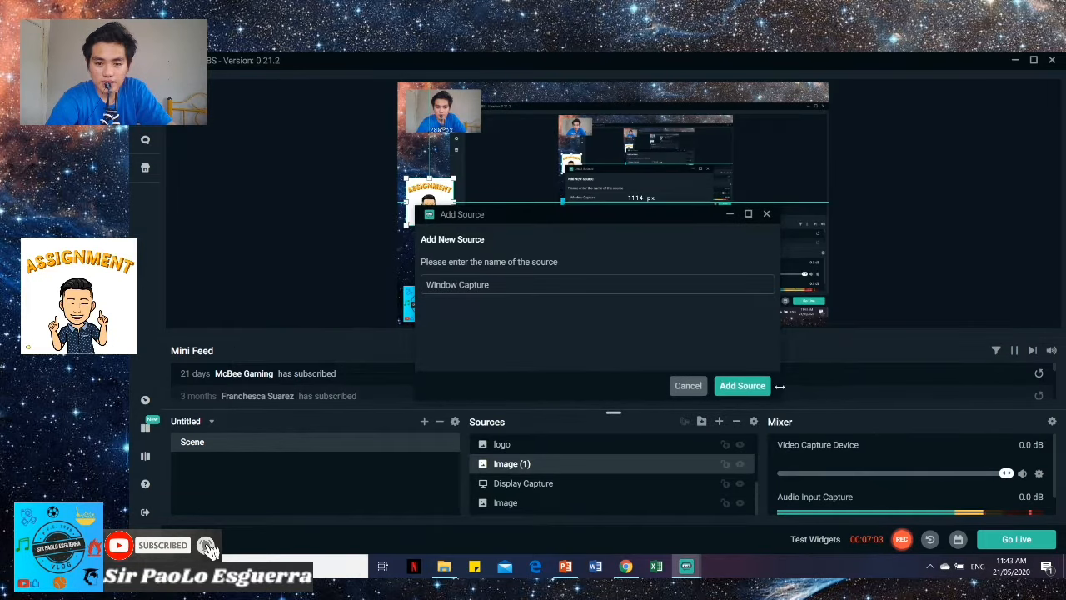
click(741, 385)
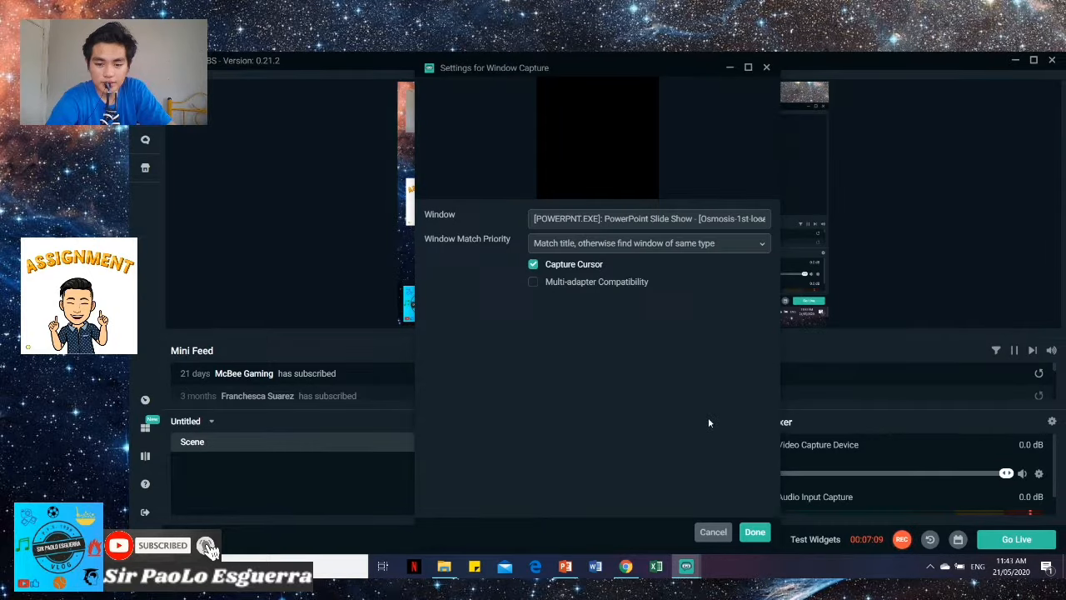
click(754, 532)
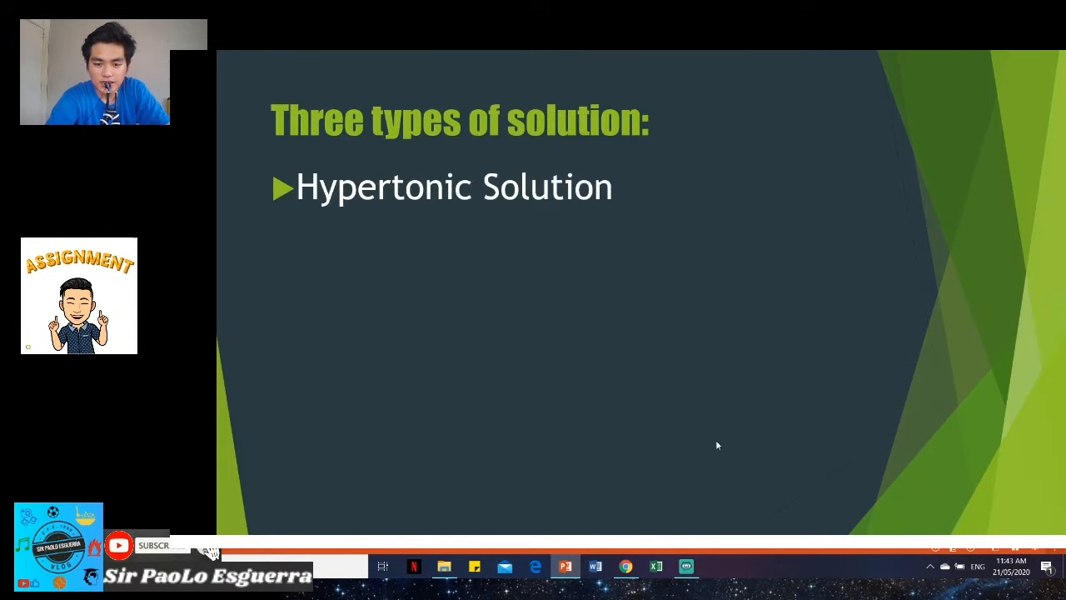
Close the windowed slide show and choose Don't Save at the prompt
click(686, 566)
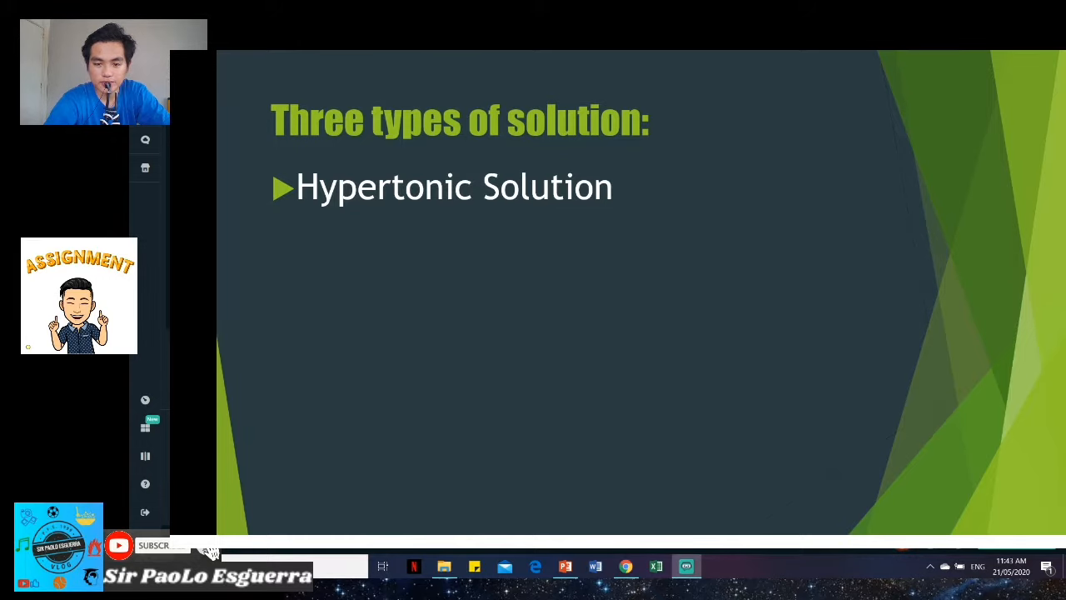
click(686, 566)
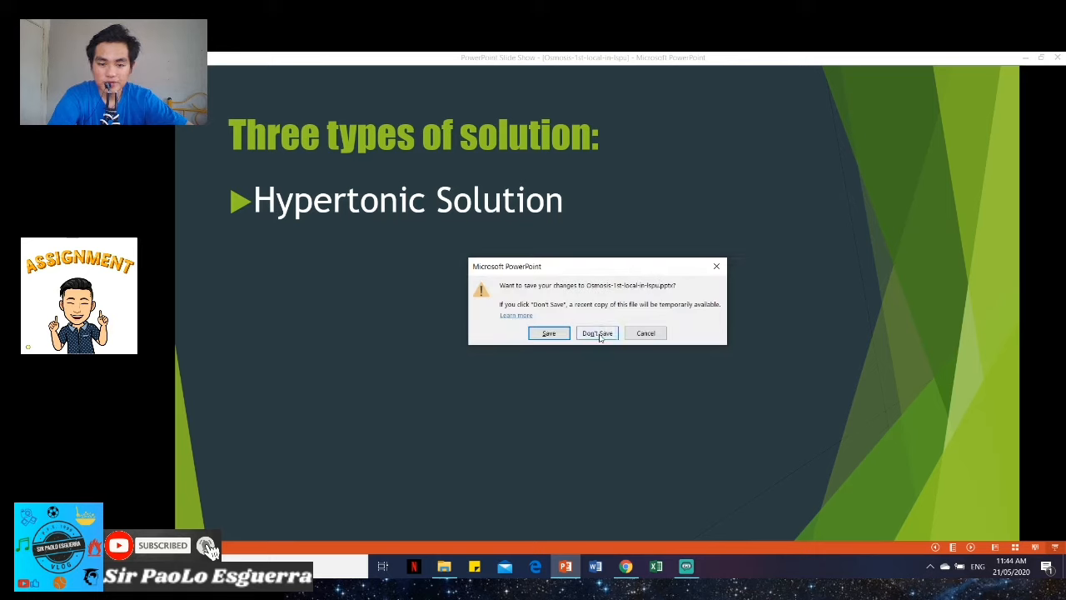
click(597, 332)
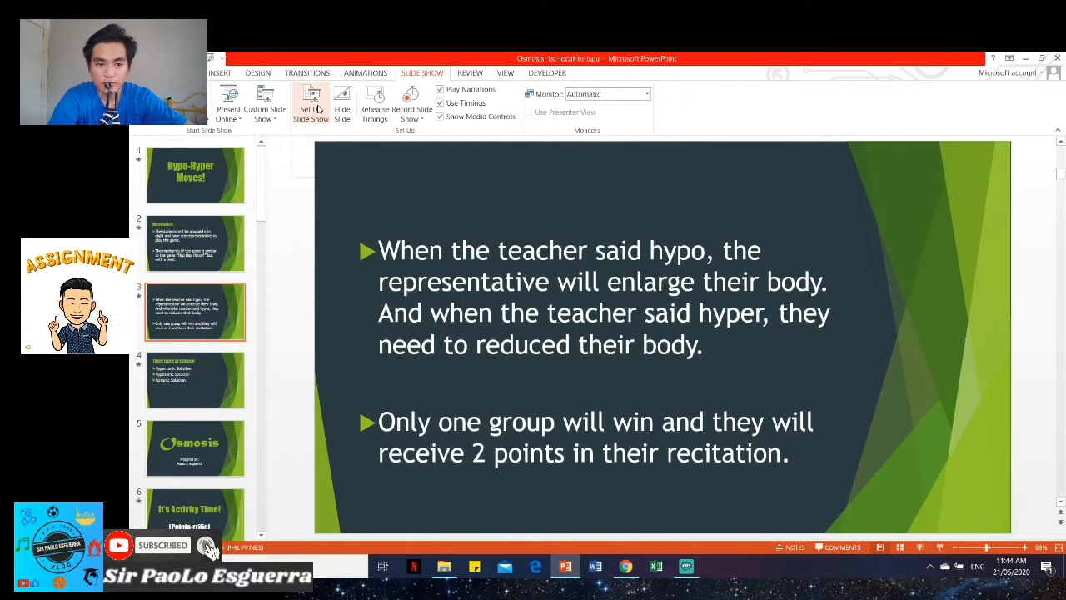
Set the show type to Presented by a speaker (full screen), then return to slide 1
click(310, 104)
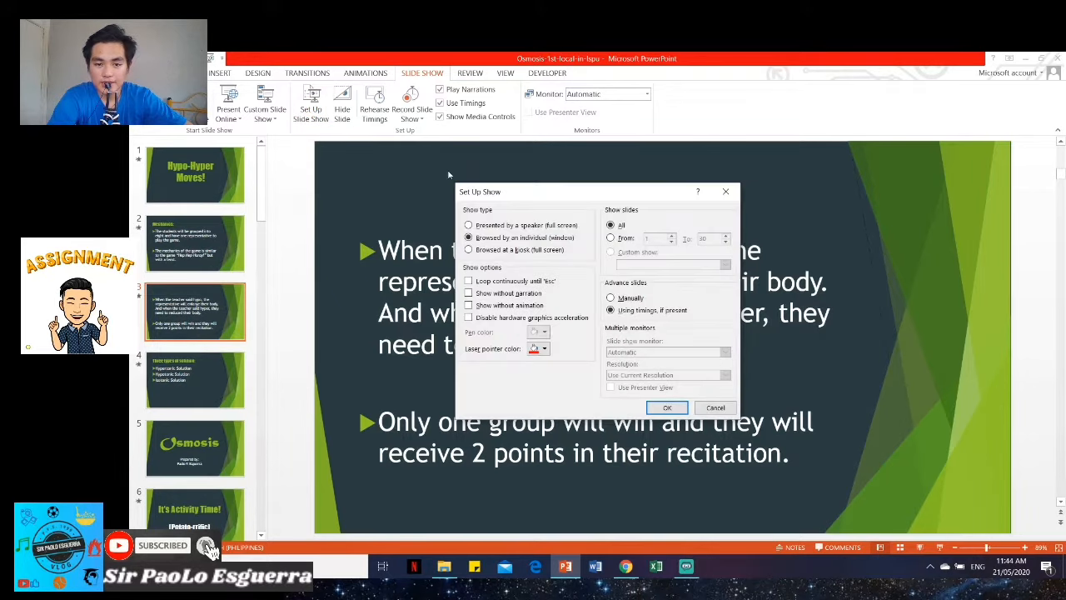
click(469, 225)
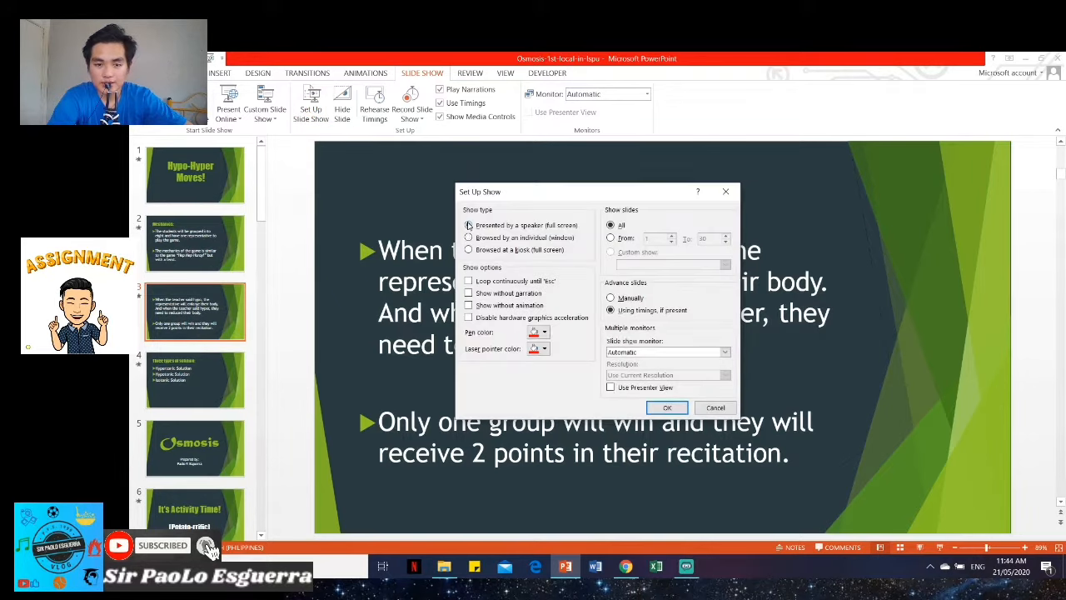
click(715, 407)
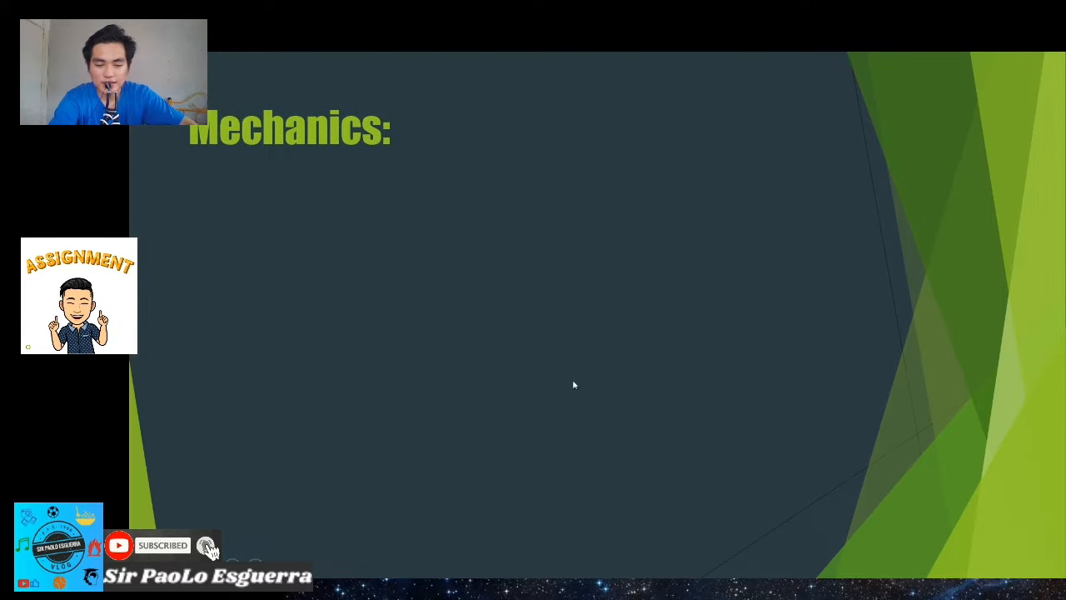
mouse_move(612, 353)
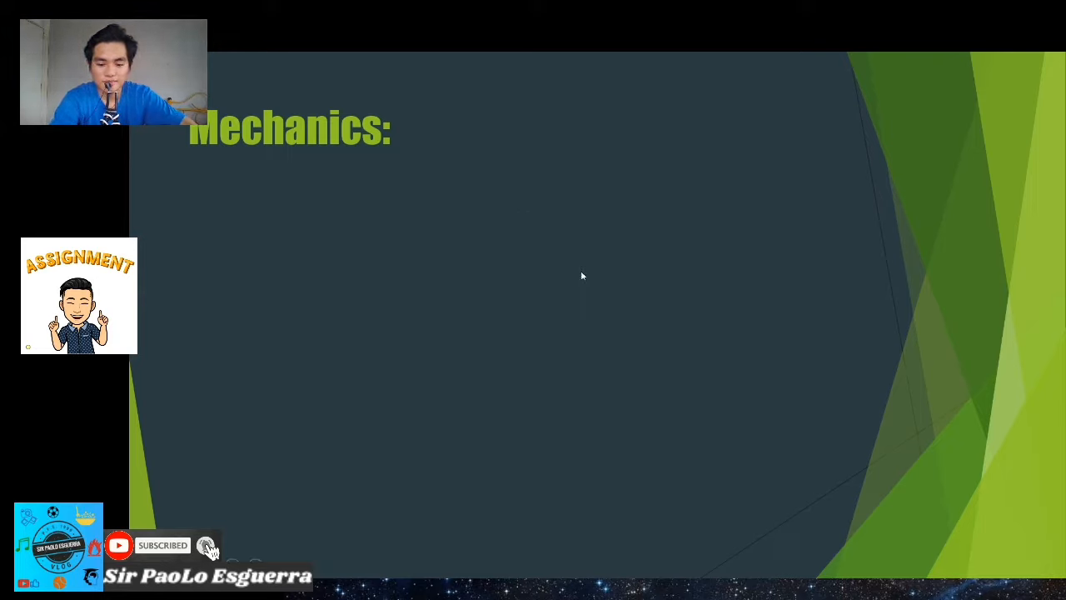
mouse_move(485, 414)
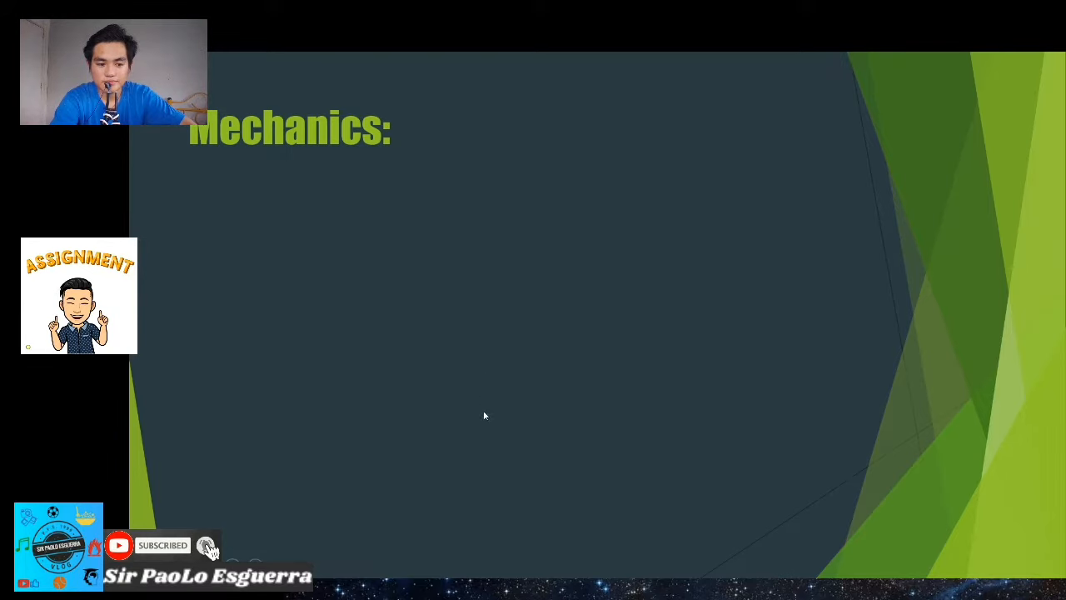
mouse_move(546, 309)
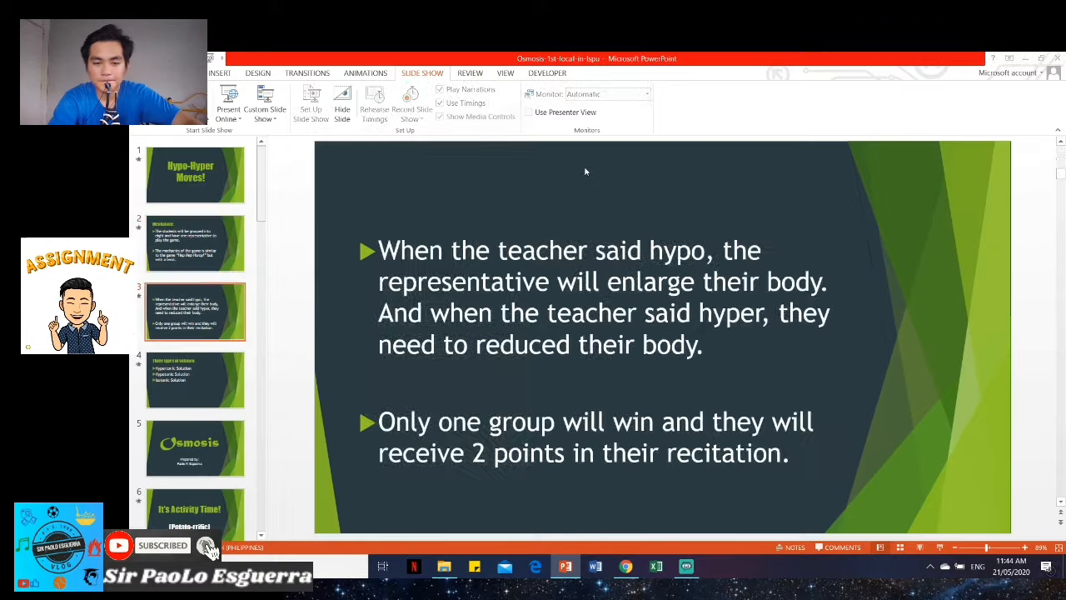
click(195, 244)
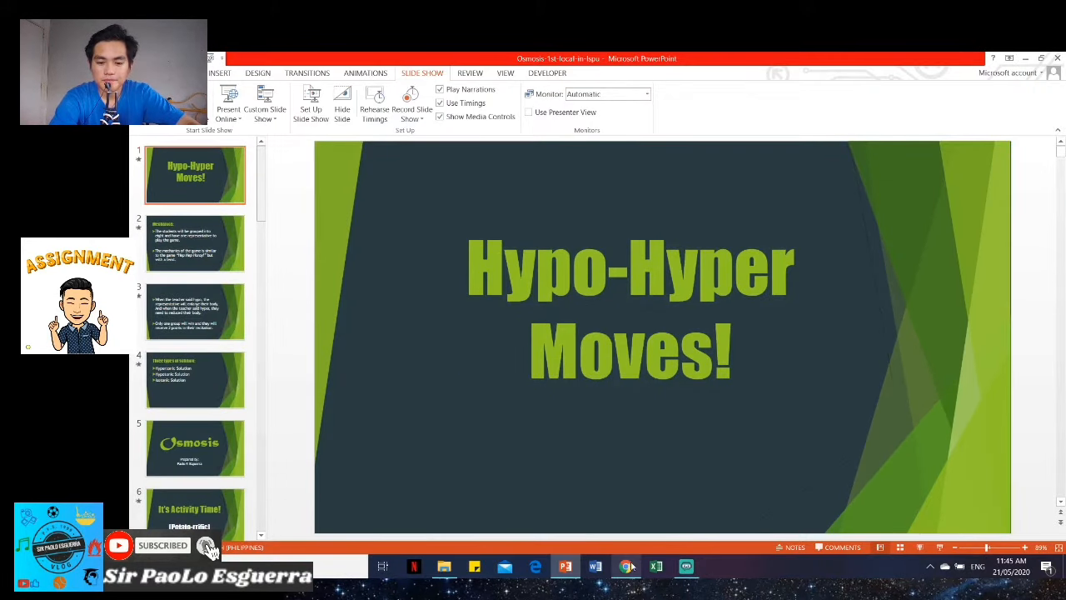
click(685, 567)
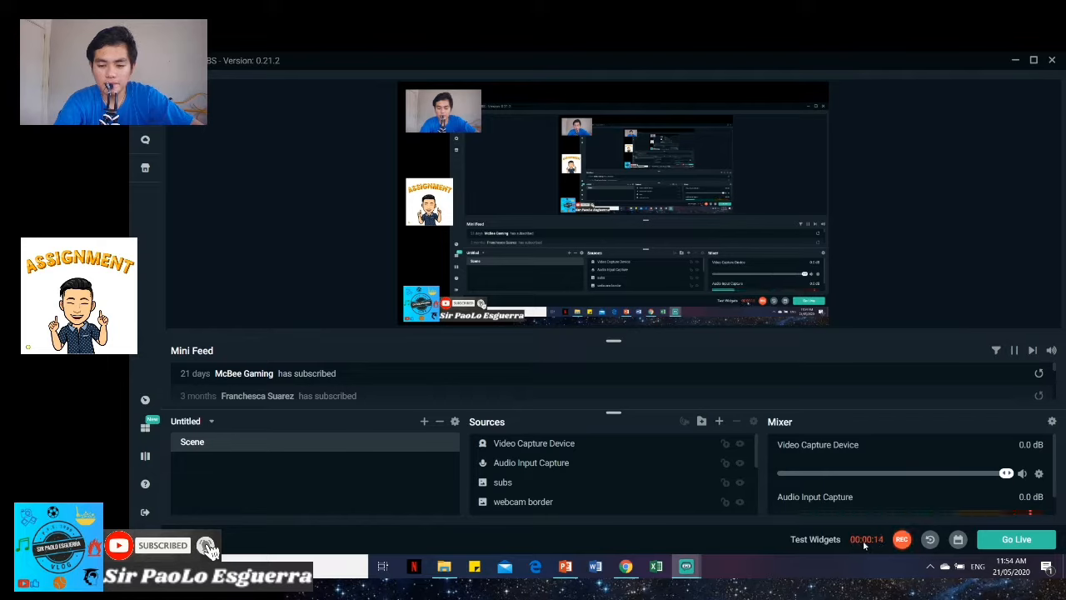
mouse_move(864, 545)
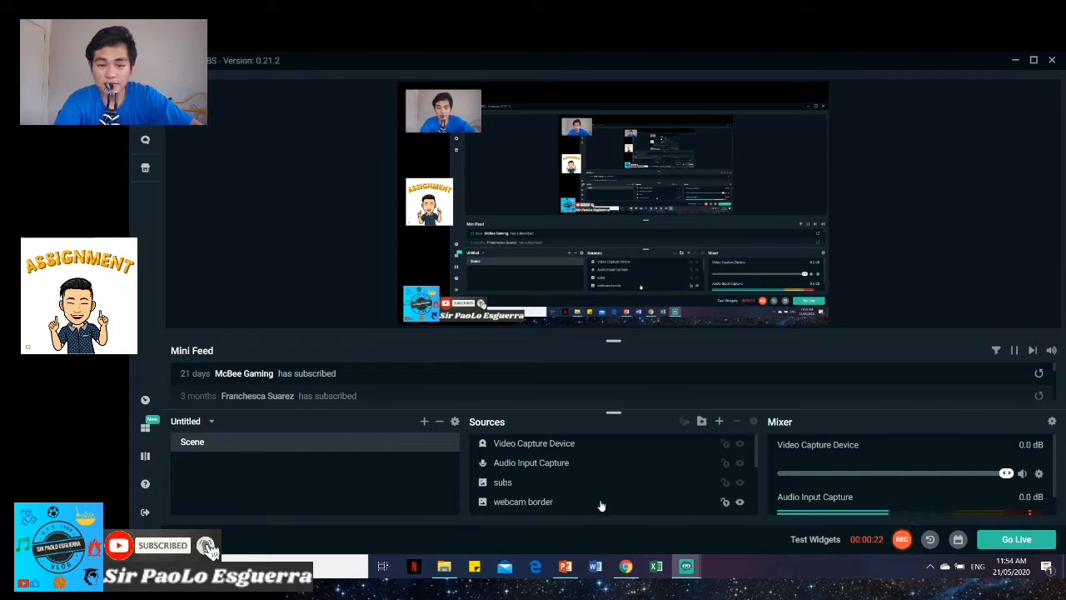
Start recording the scene and bring up the Videos recordings folder
click(444, 566)
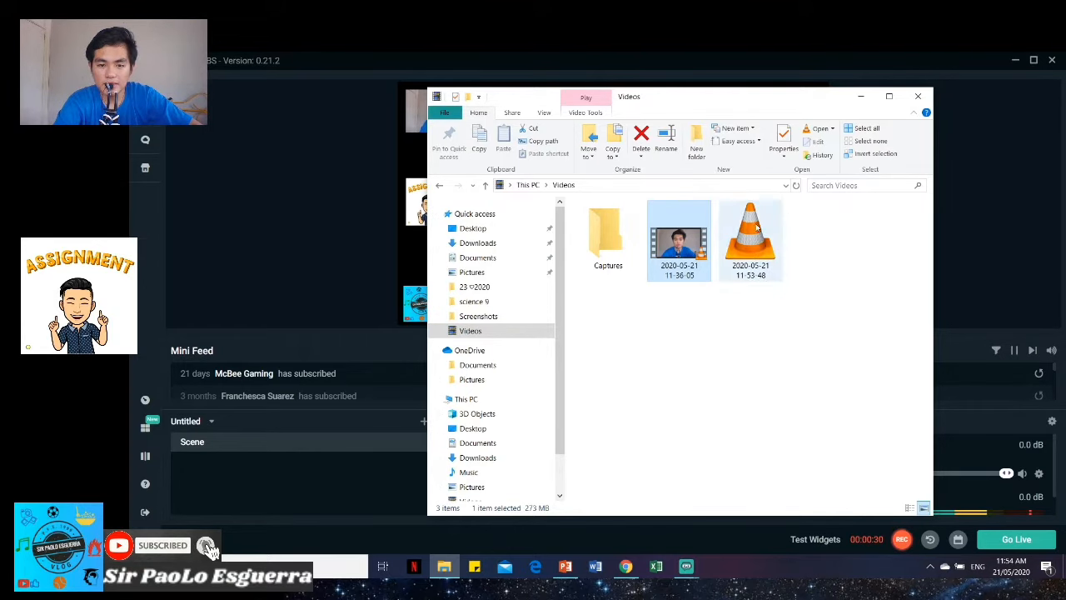
Close the File Explorer Videos window
click(918, 96)
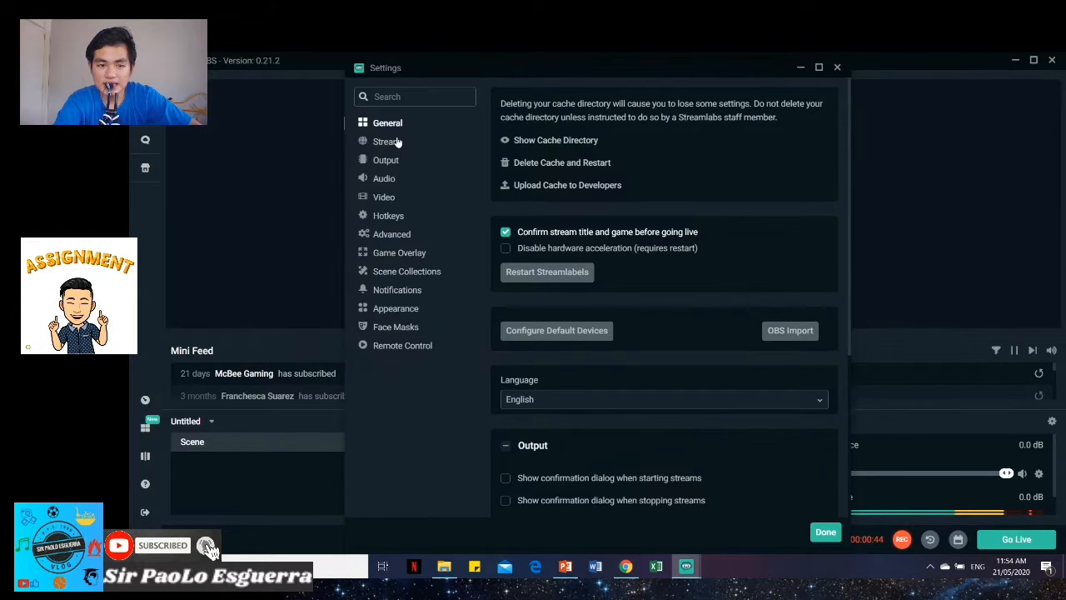
Show the Stream page in Settings and browse the Service dropdown list
click(386, 141)
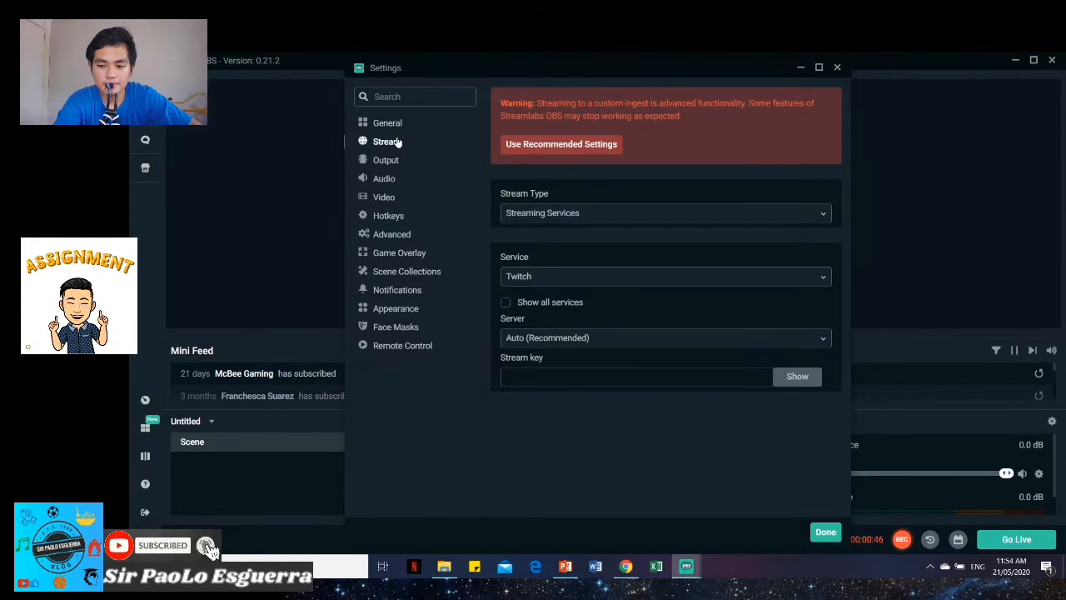
mouse_move(646, 289)
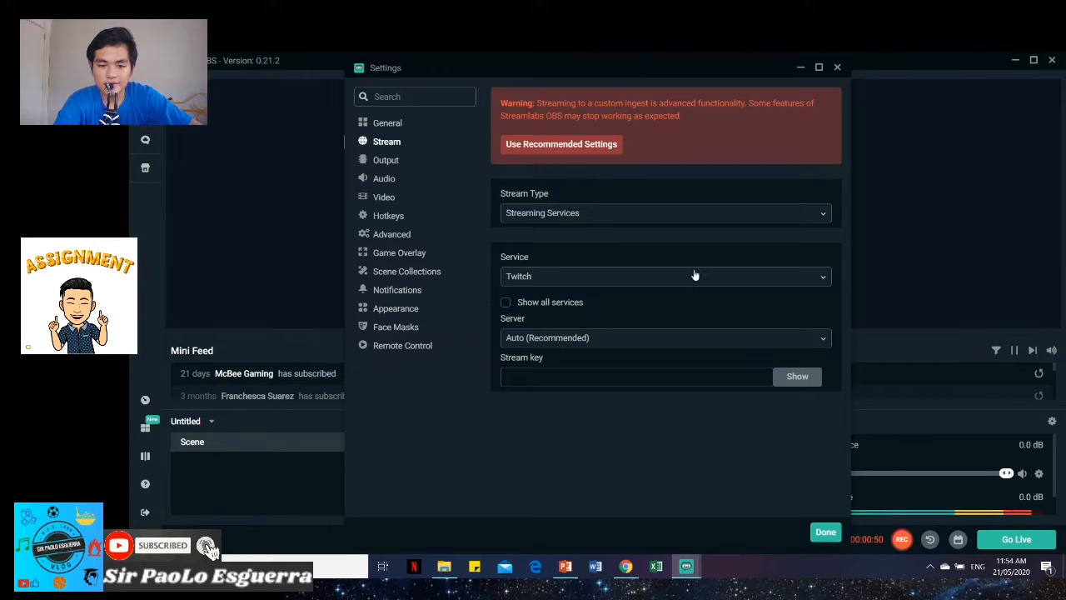
click(664, 275)
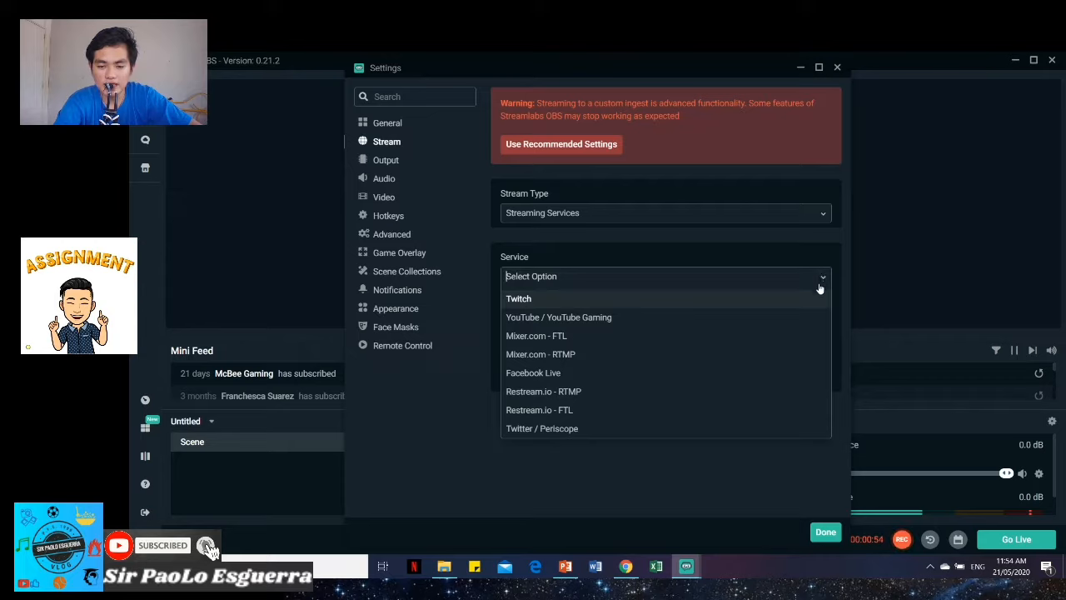
click(518, 298)
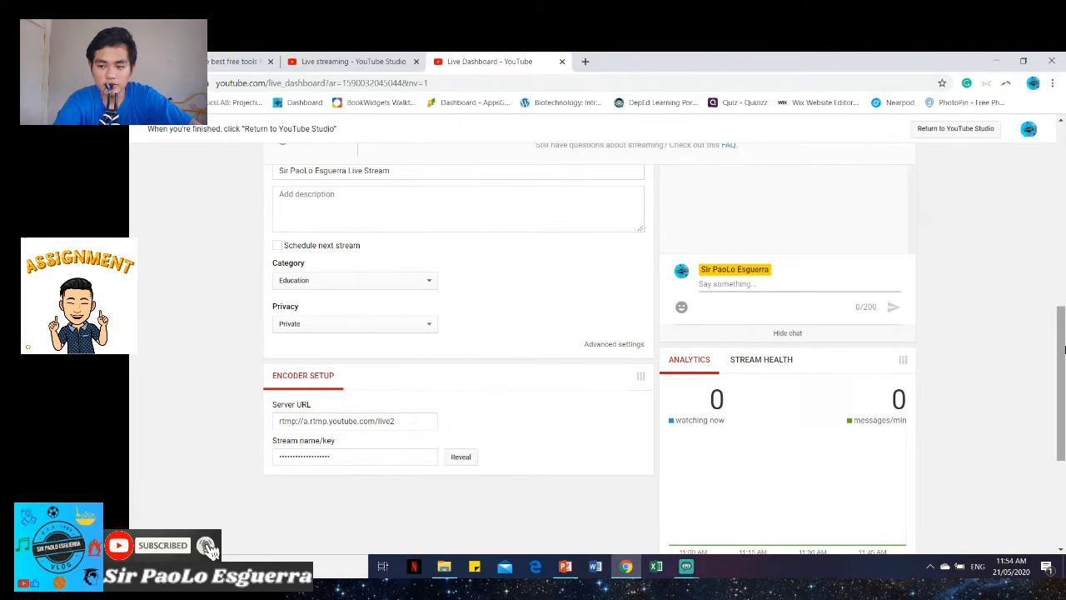
Select the whole stream key in YouTube's Encoder Setup, then close Streamlabs OBS Settings with Done
scroll(up, 3)
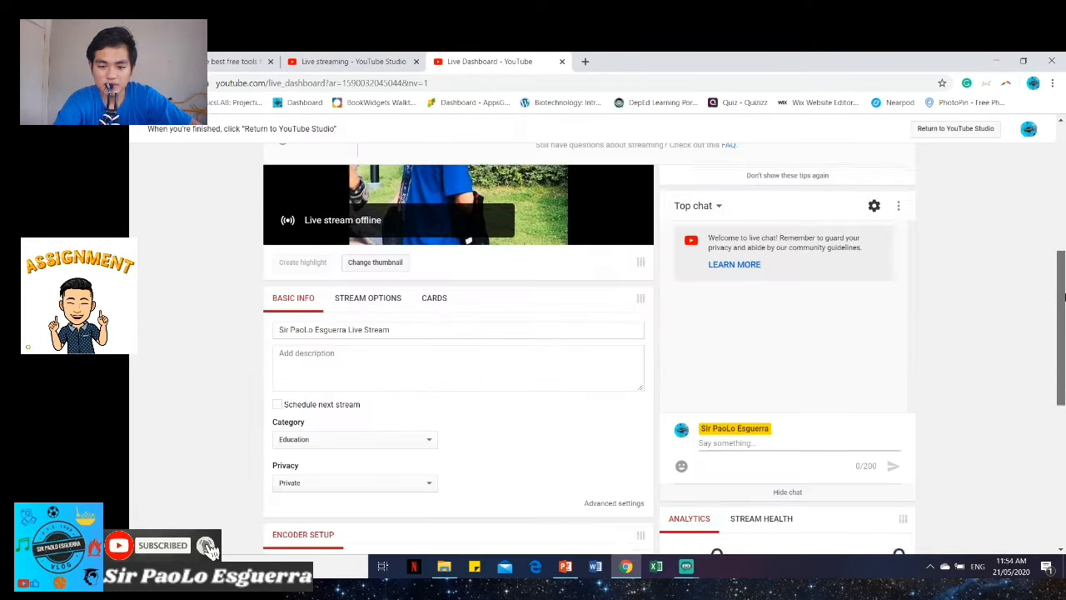
scroll(down, 3)
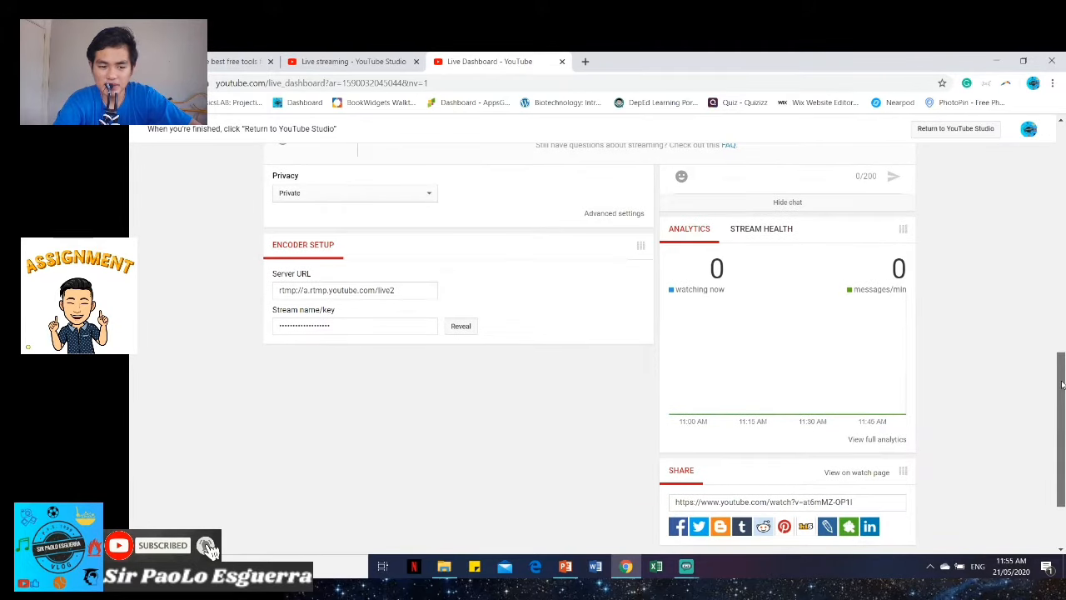
scroll(up, 3)
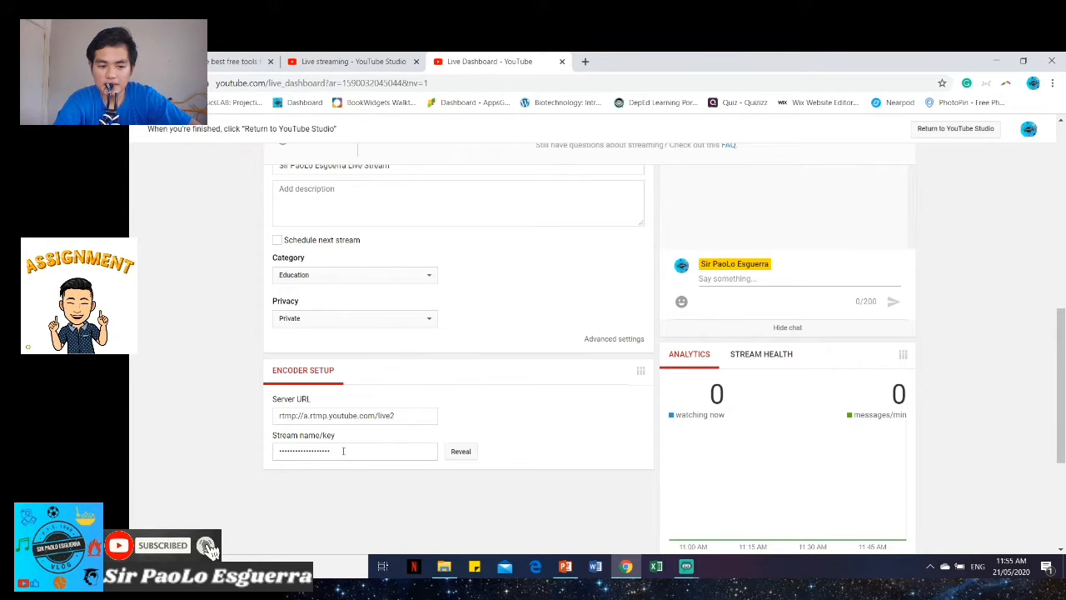
triple_click(333, 451)
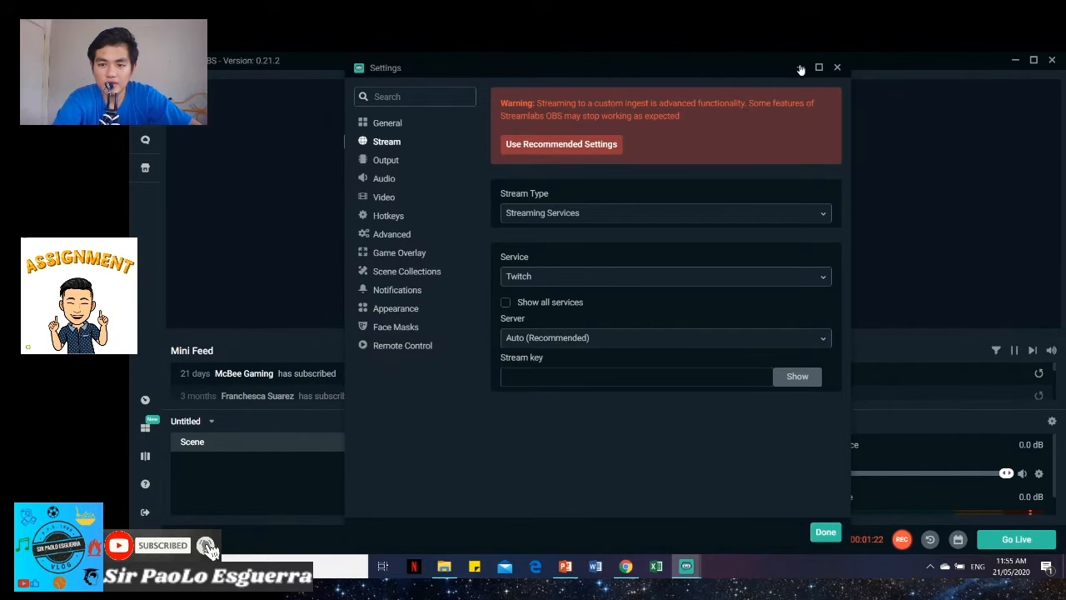
click(825, 531)
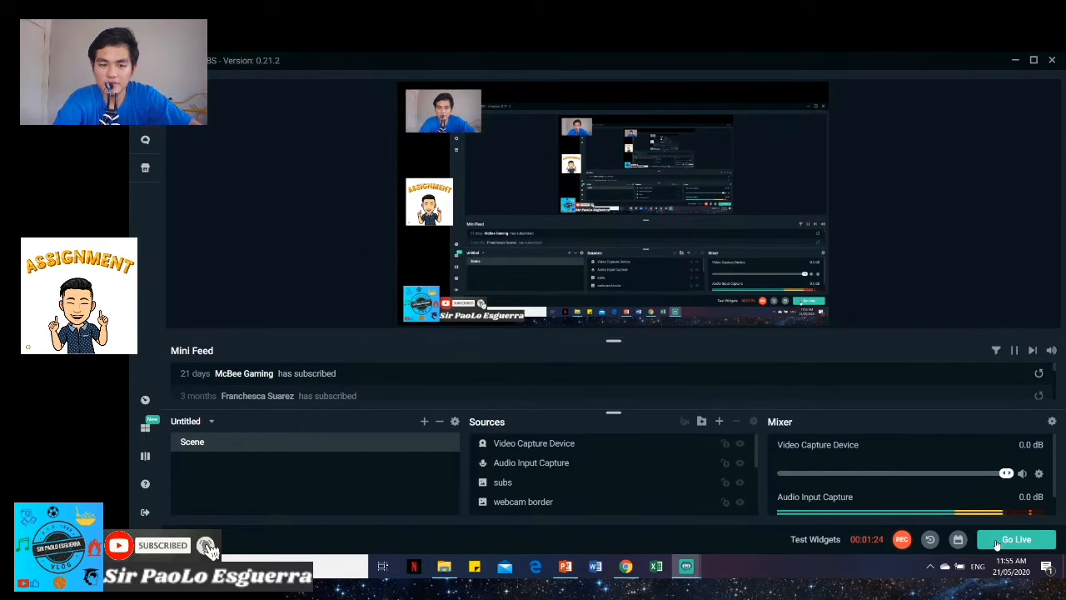